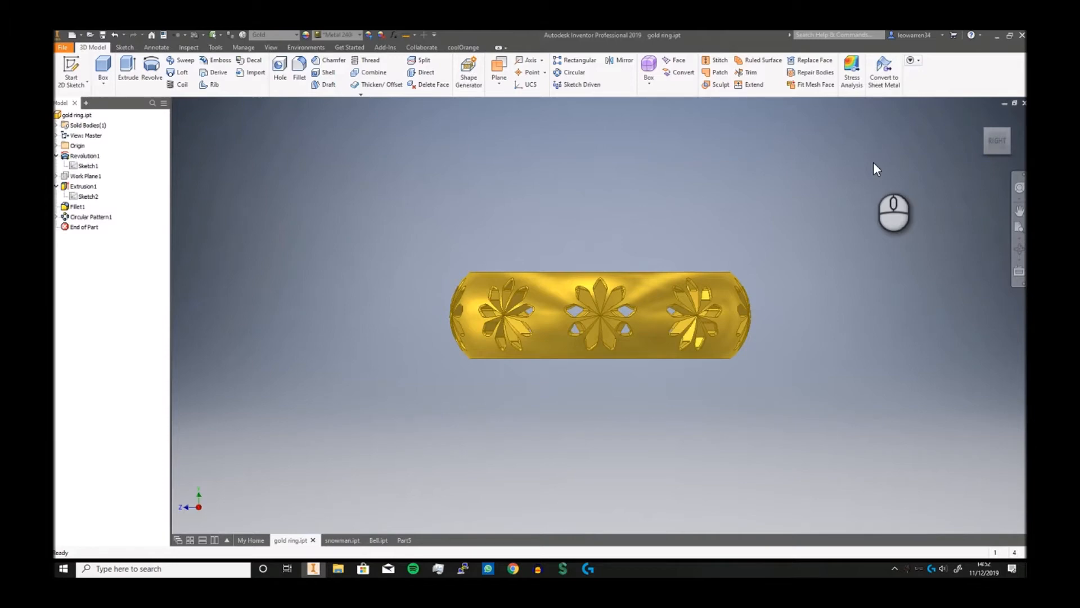
Review the home page and the open Part5, snowman and Bell models before starting Part6.
click(251, 539)
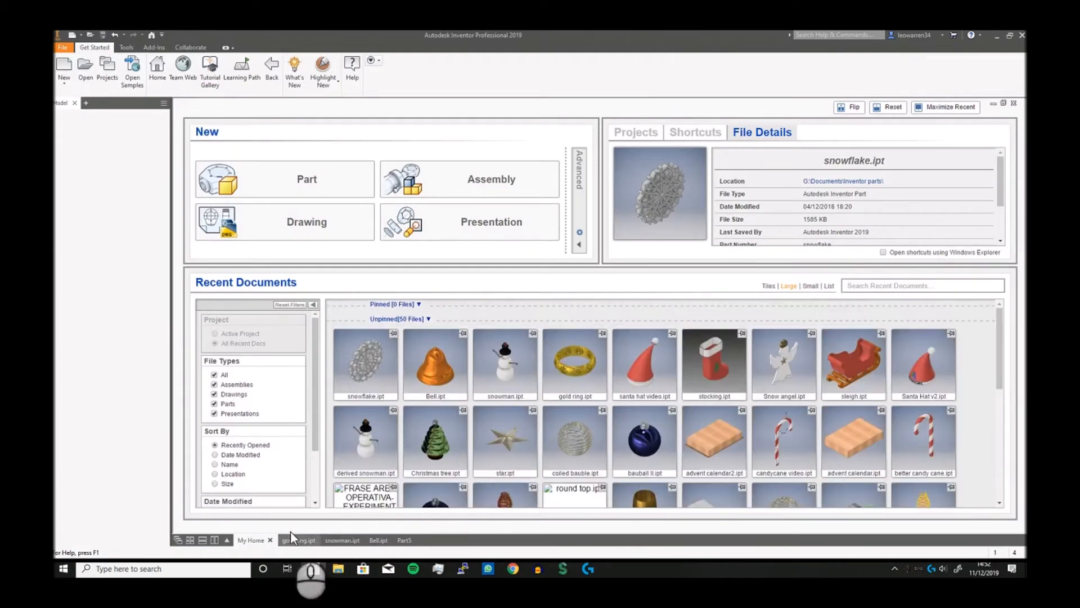
click(397, 540)
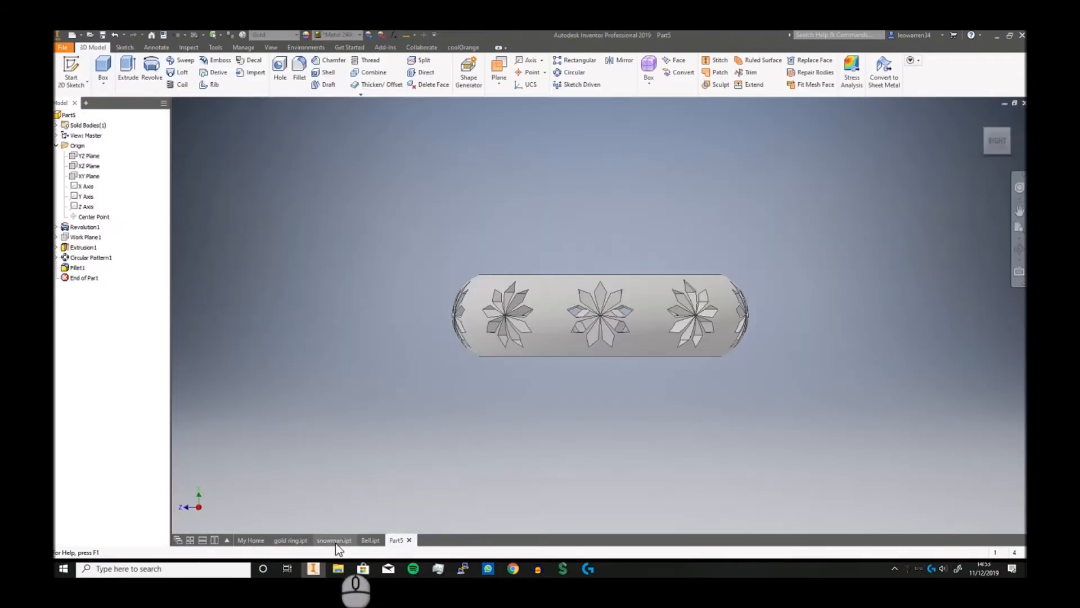
click(333, 539)
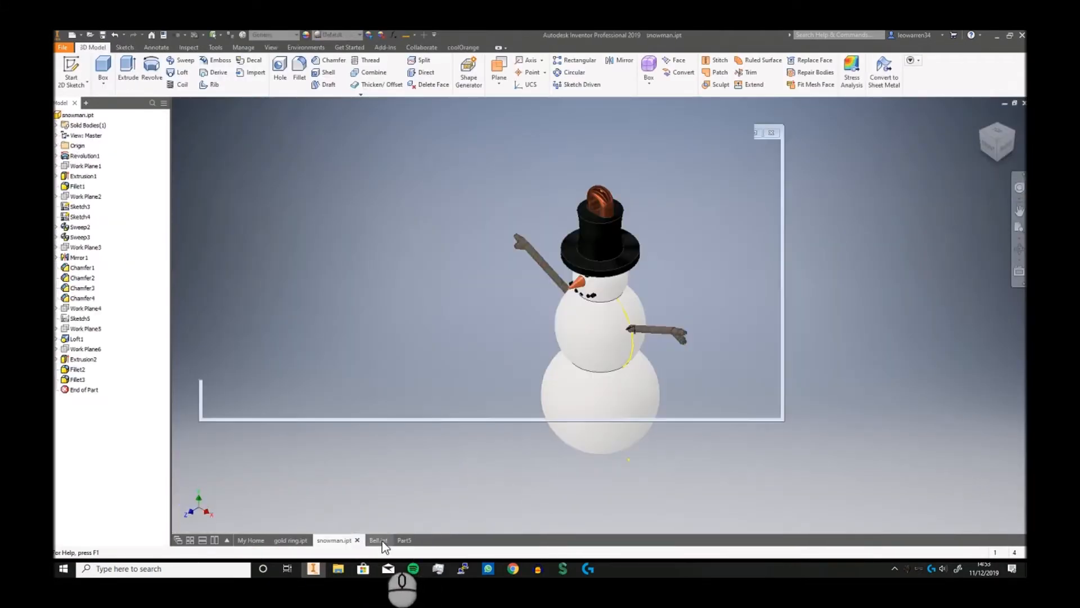
click(294, 540)
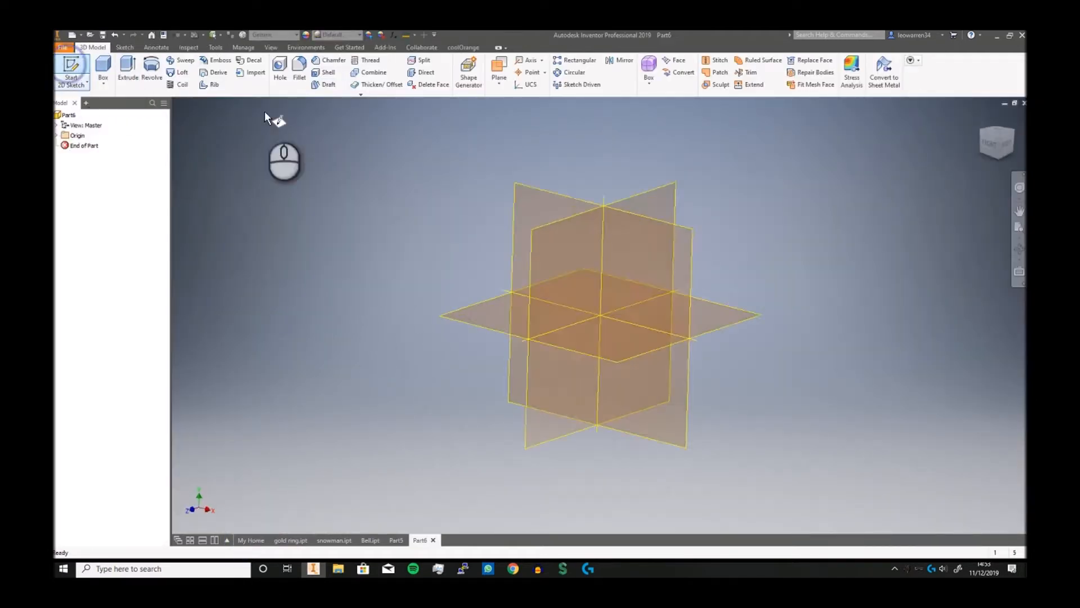
Sketch two vertical 5 mm lines on a new 2D sketch and dimension their spacing to 7.5.
click(70, 71)
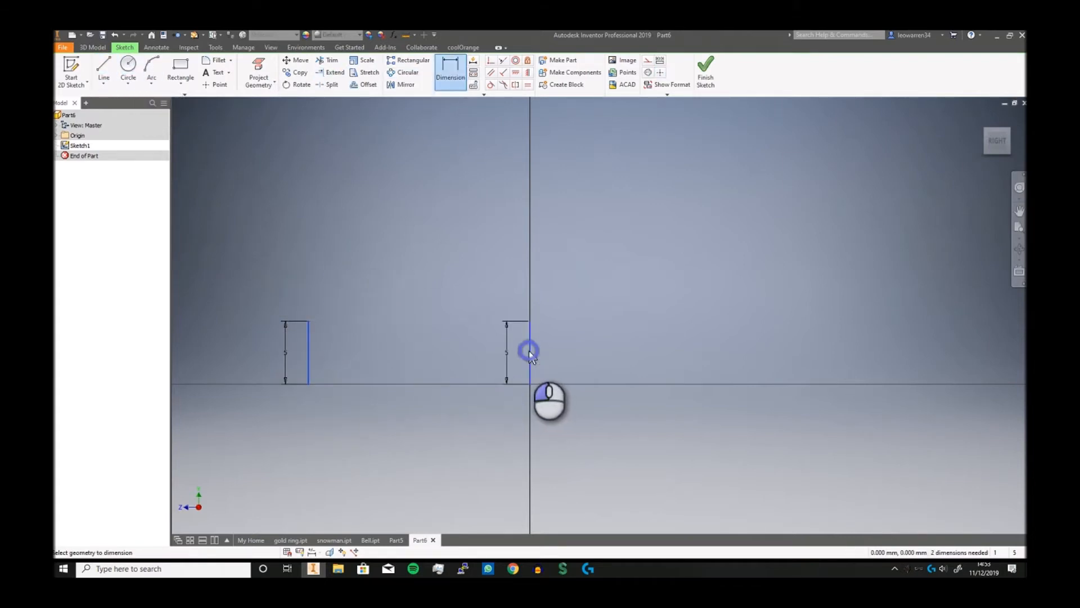
click(528, 350)
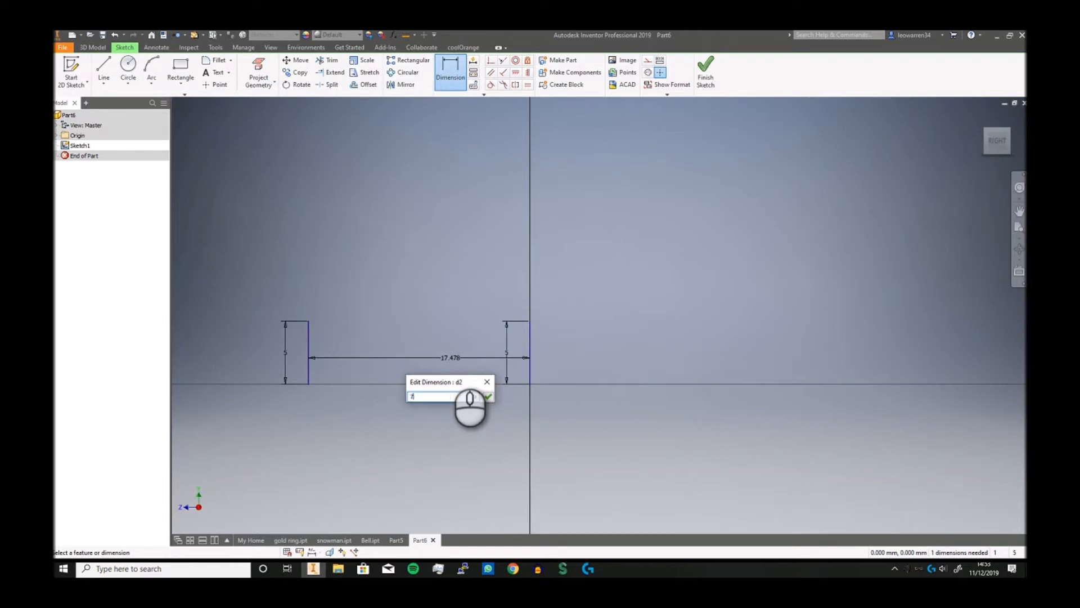
text(7.5)
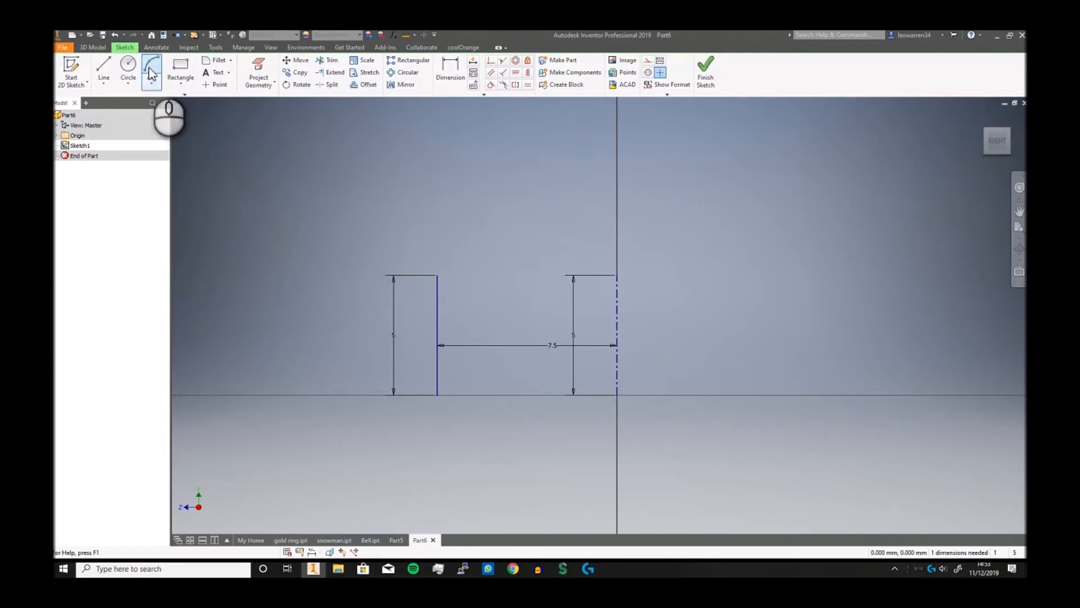
Join the left line's ends with a leftward arc of radius 2.783 and auto-dimension the sketch fully.
click(151, 67)
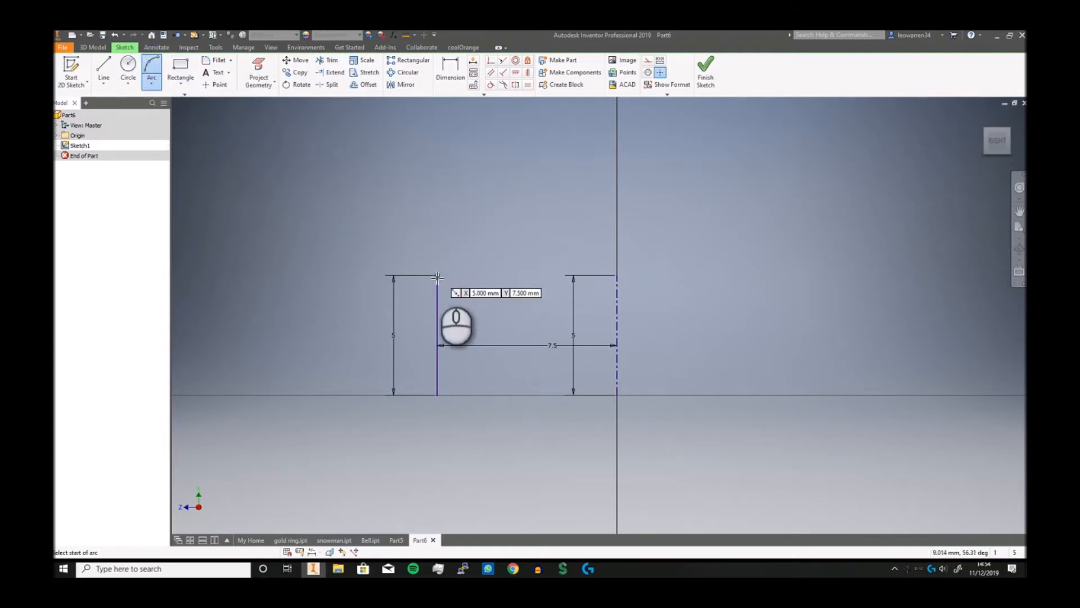
click(436, 277)
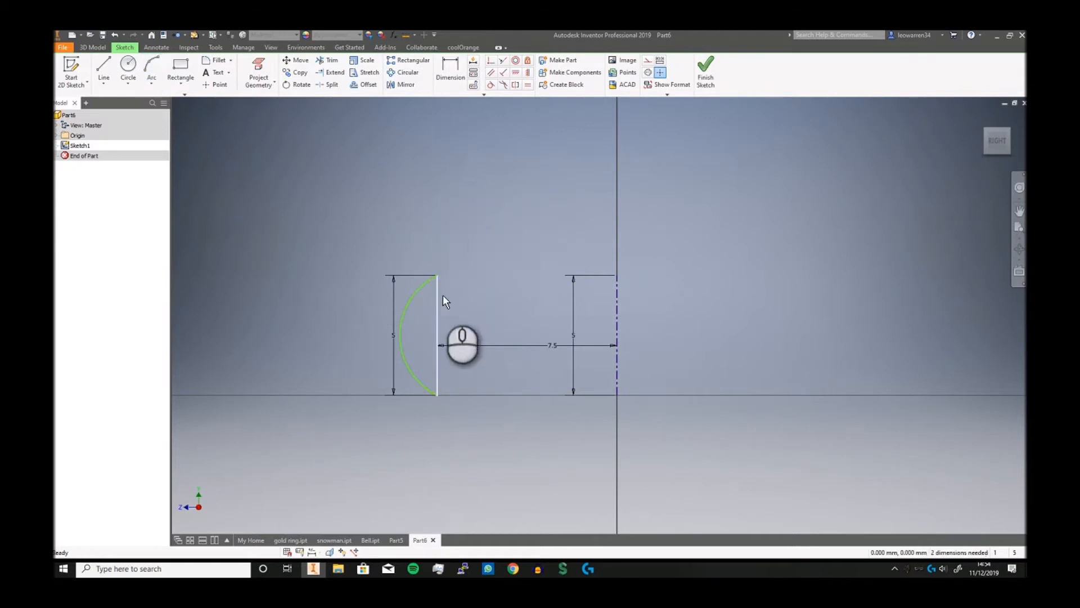
click(450, 72)
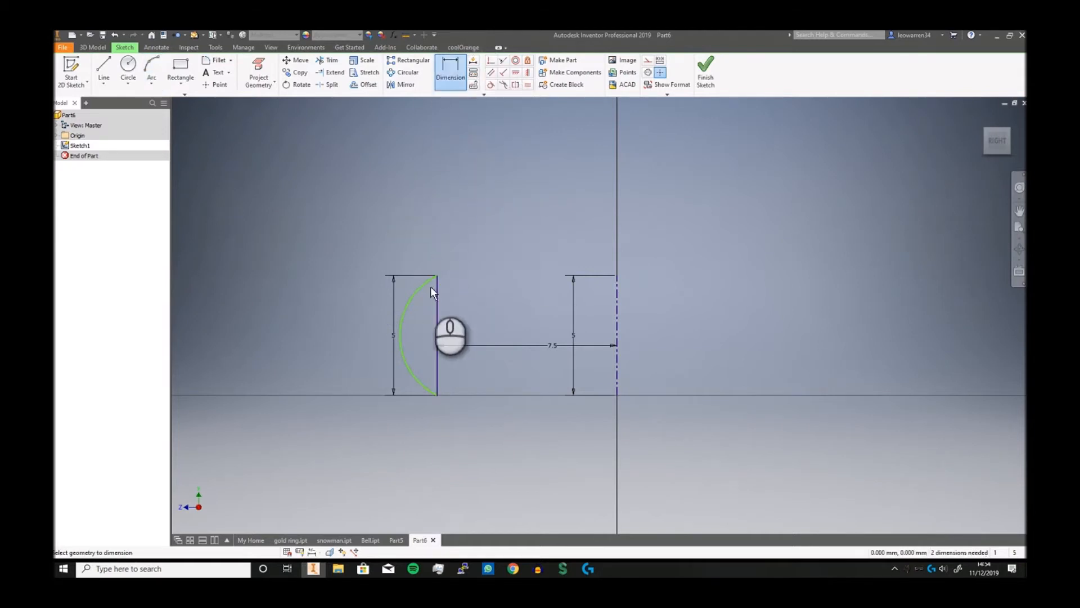
click(432, 291)
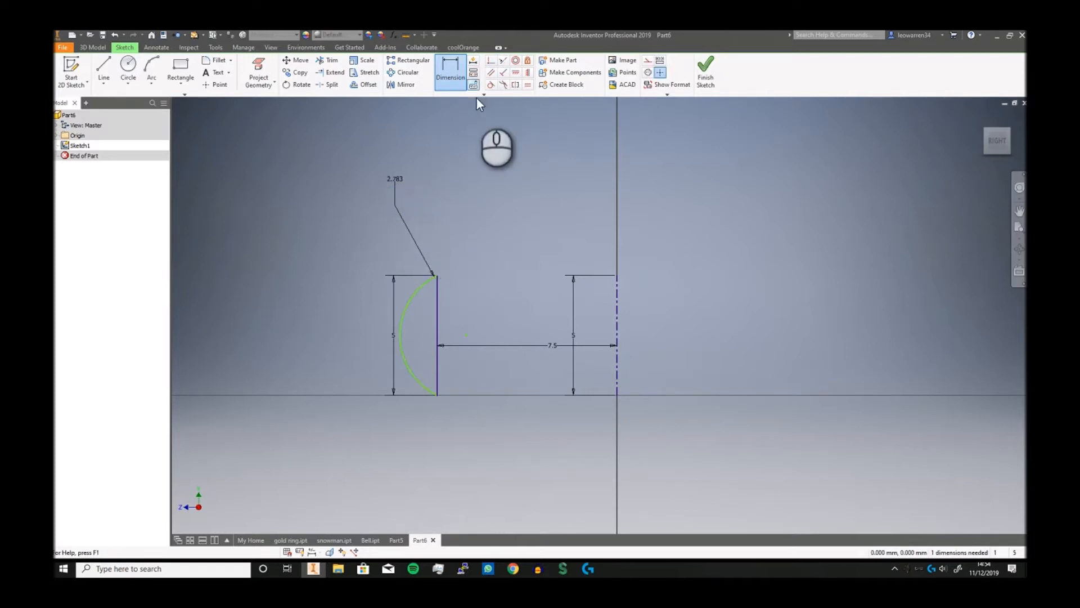
click(473, 61)
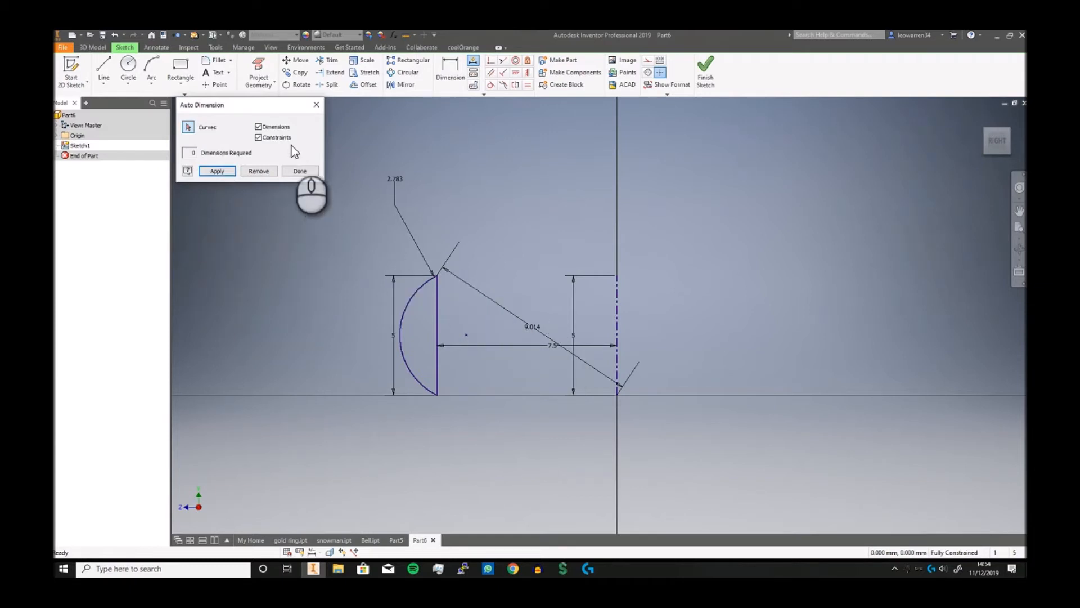
click(299, 171)
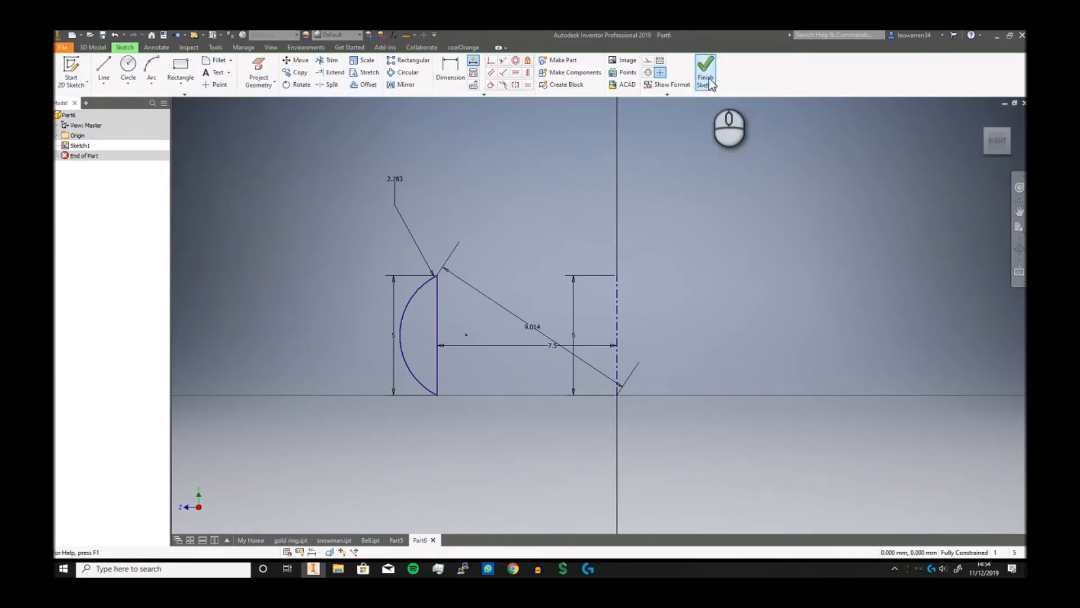
Revolve the profile a Full 360° into a ring band and bring up gold ring.ipt.
click(707, 65)
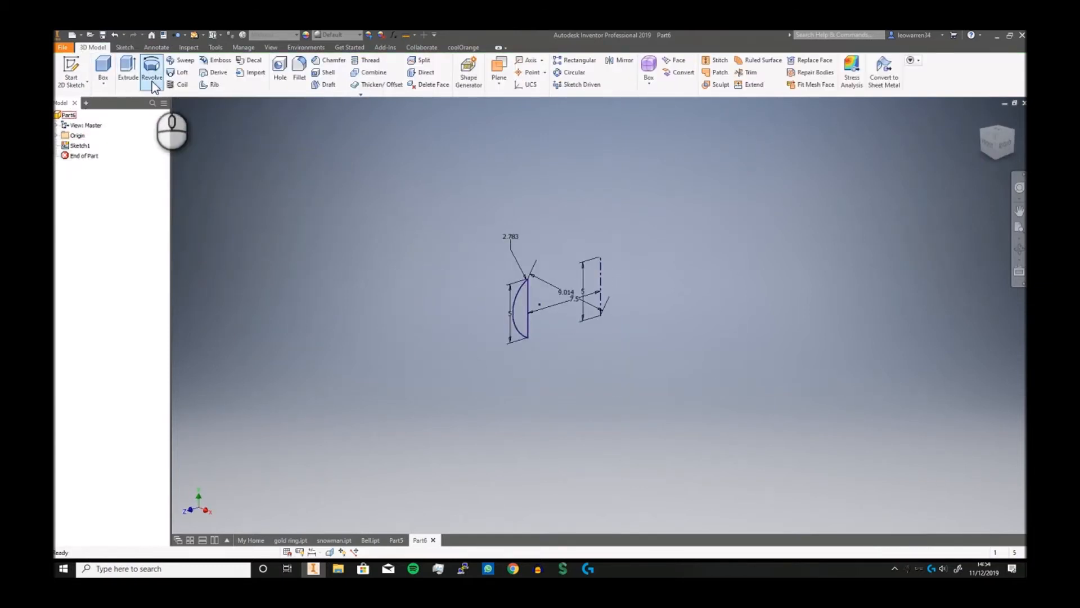
click(152, 71)
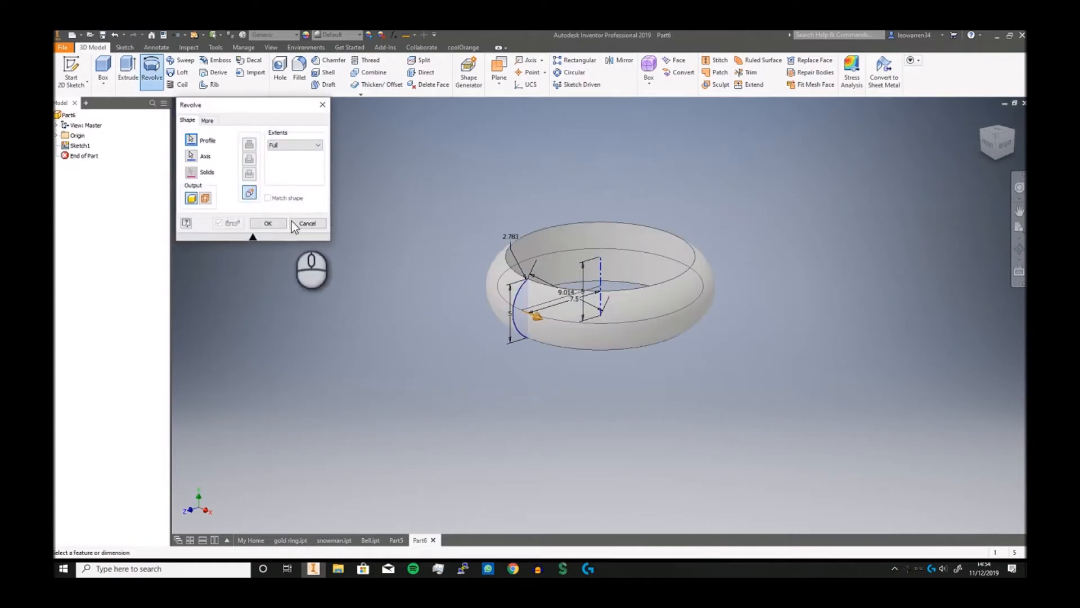
click(268, 223)
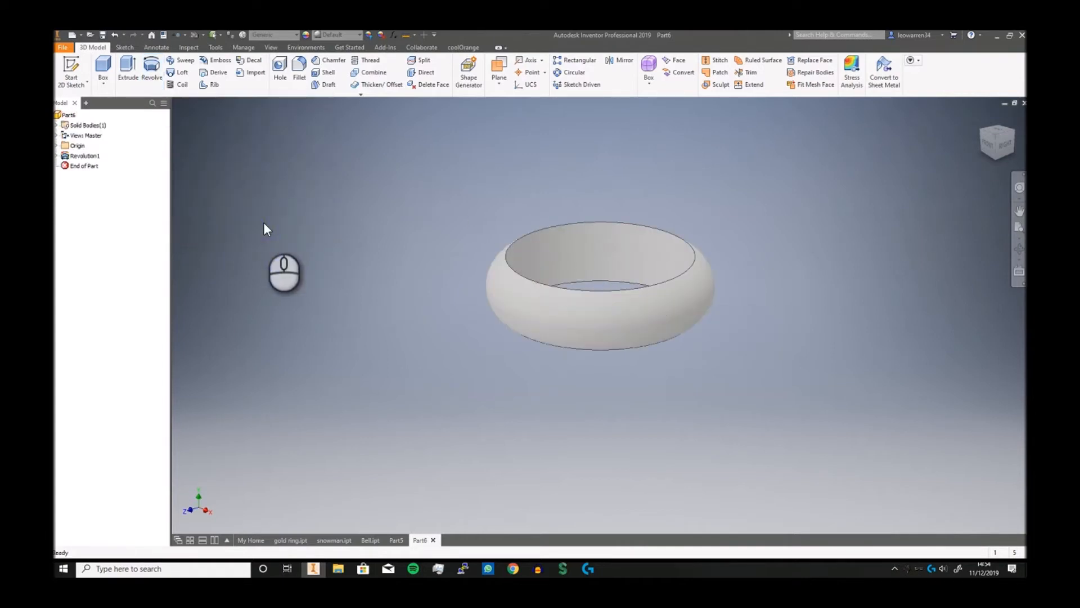
mouse_move(752, 430)
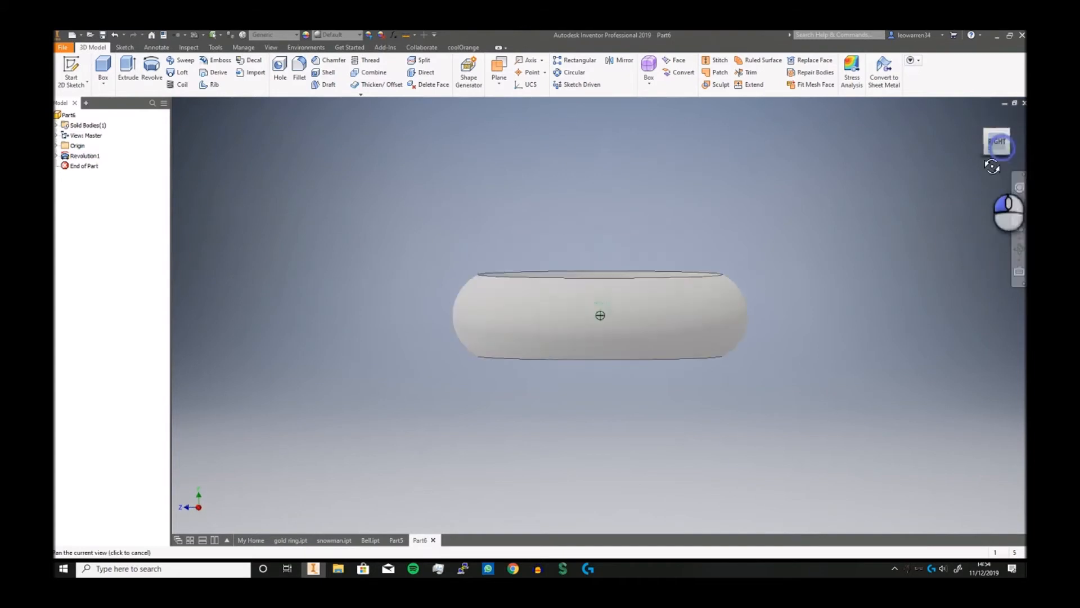
click(290, 539)
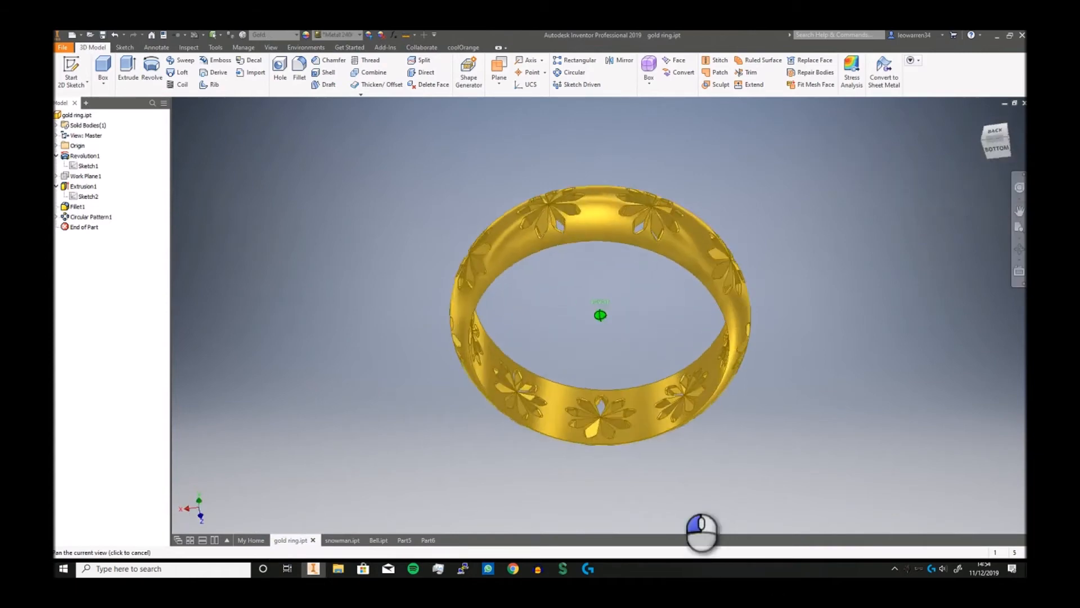
Orbit the finished gold ring to look inside it, then return to Part6.
drag(702, 530, 795, 436)
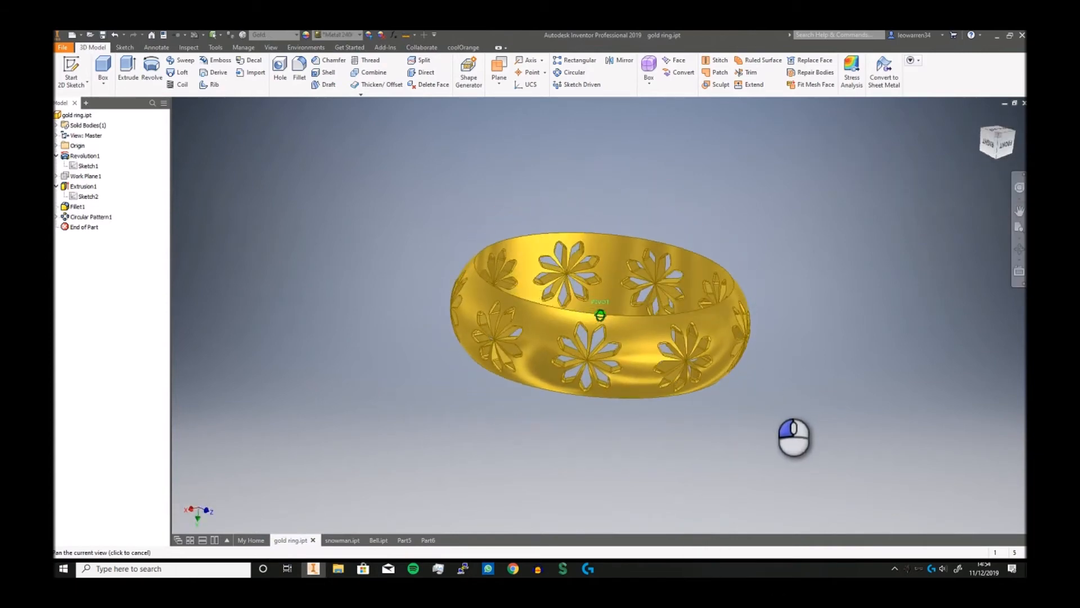
drag(794, 438, 543, 424)
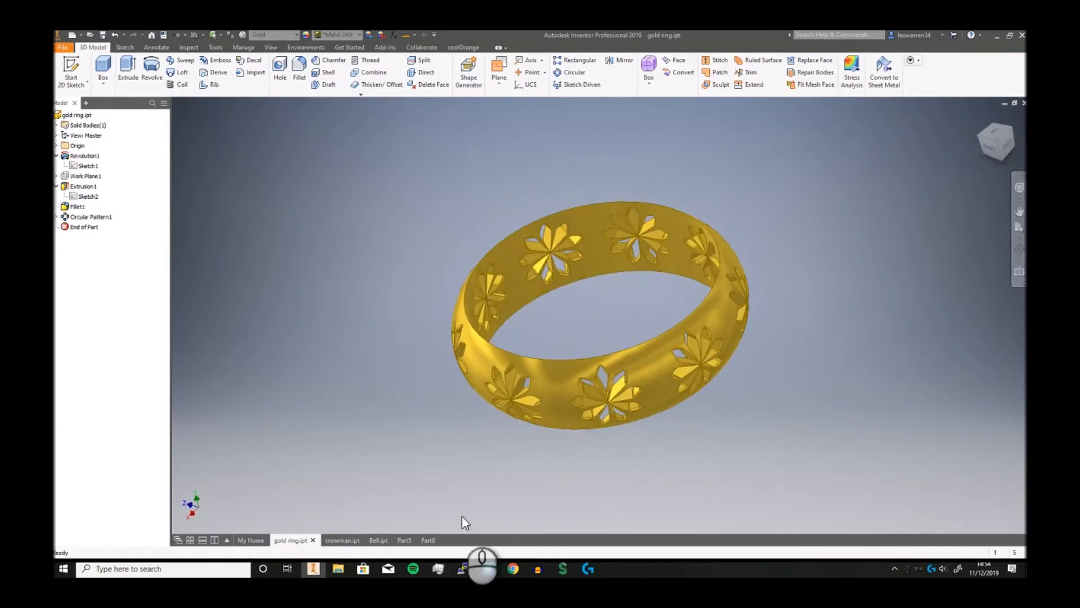
click(428, 539)
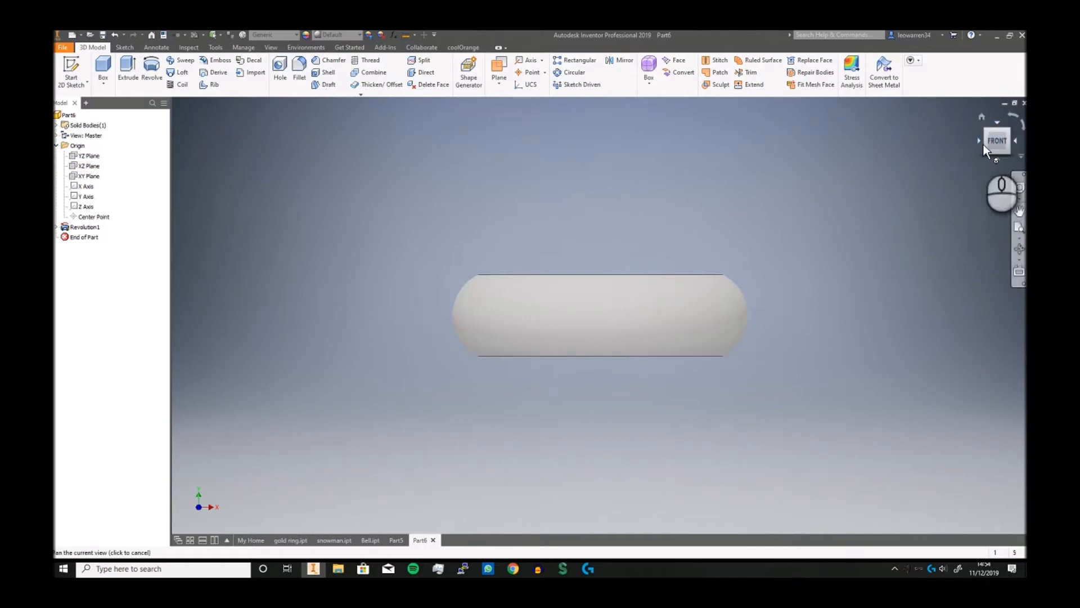
Create Work Plane1 offset from the centre plane and start Sketch2 on it.
click(85, 155)
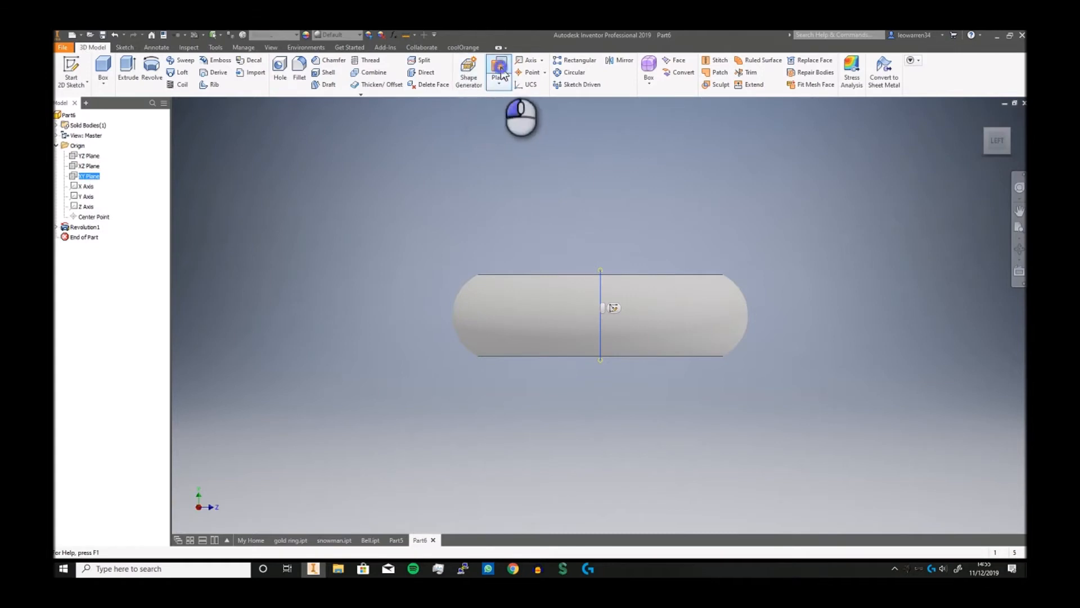
click(498, 67)
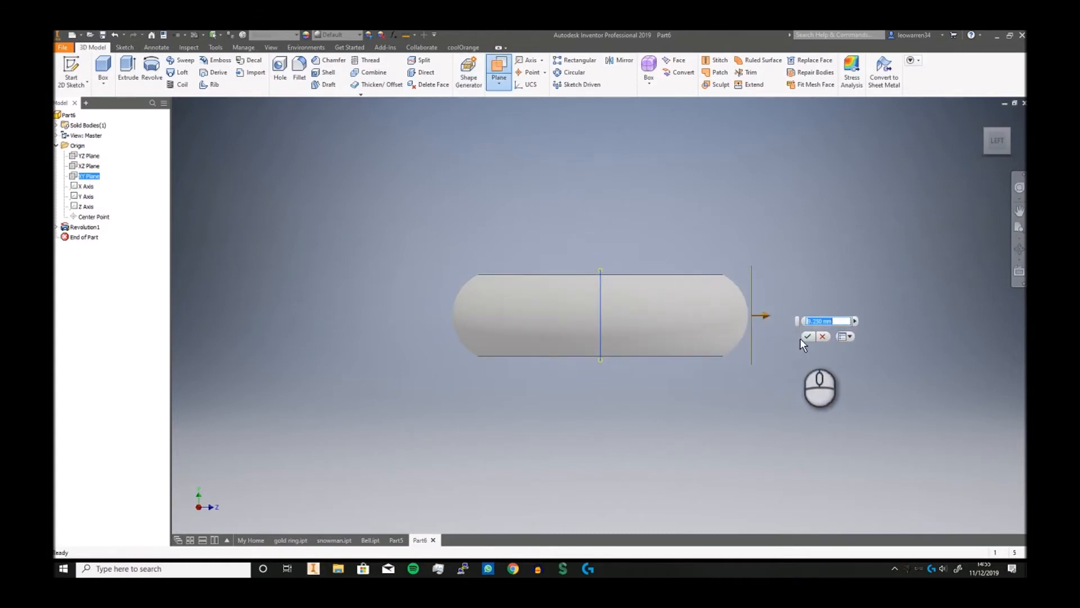
click(807, 337)
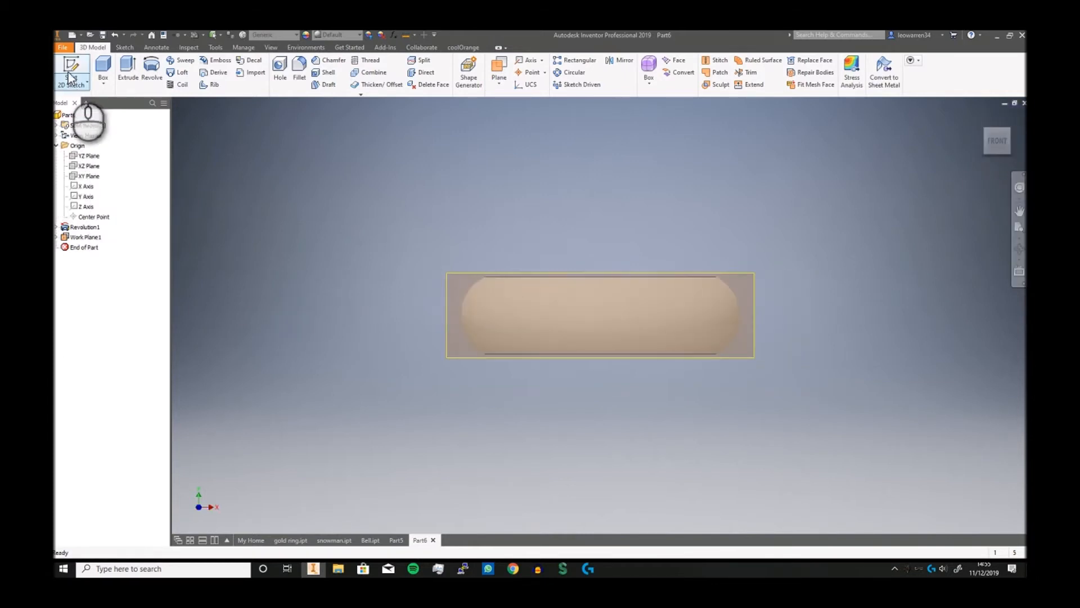
click(71, 70)
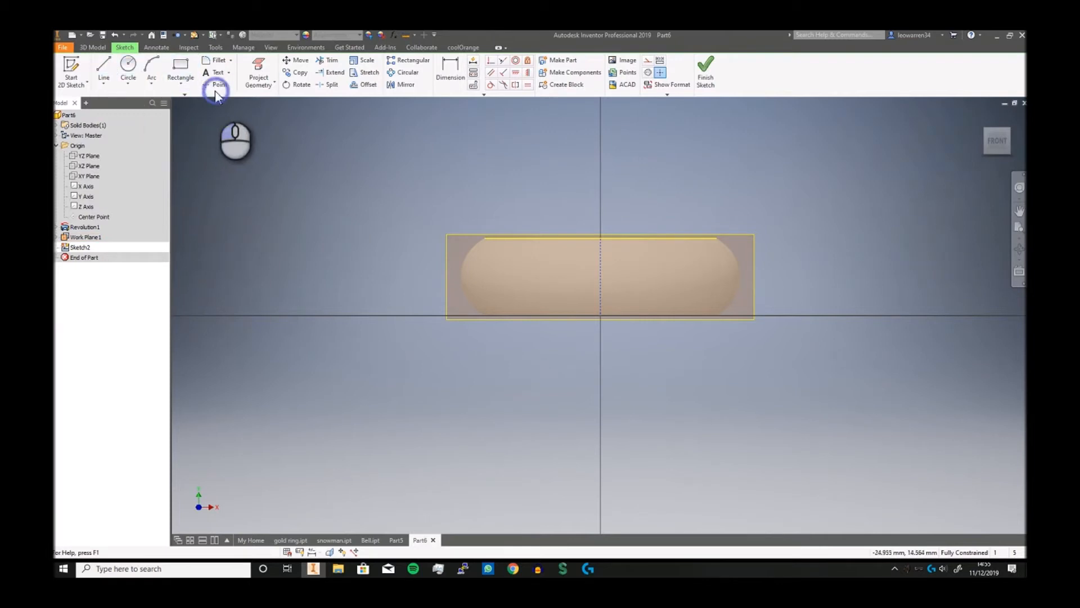
click(215, 84)
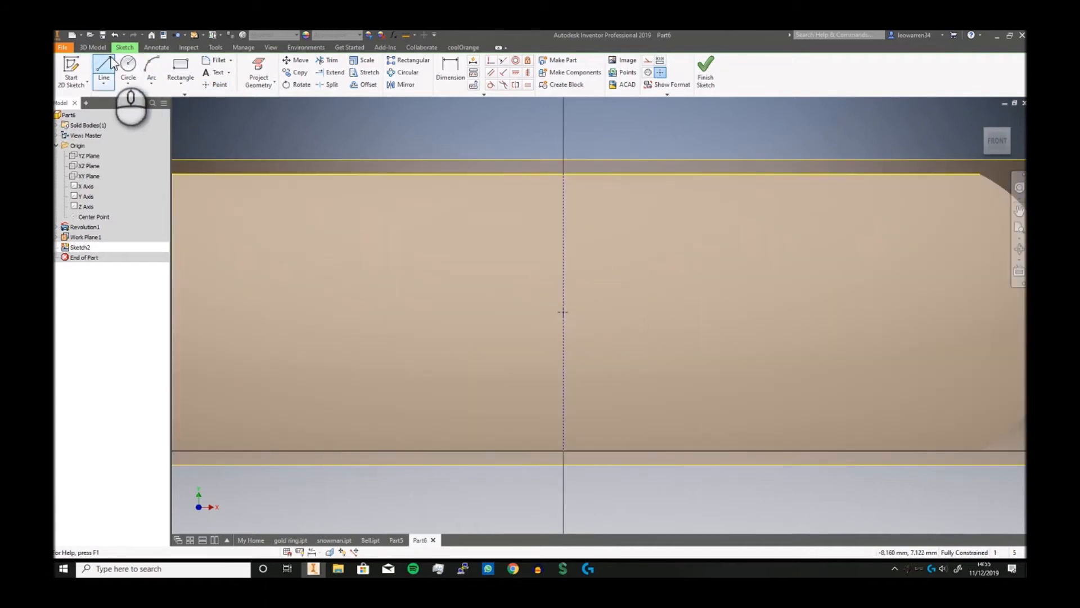
Draw the 1.5 and 0.75 half-petal lines from the centre and set the long line at 15° to the axis.
click(561, 313)
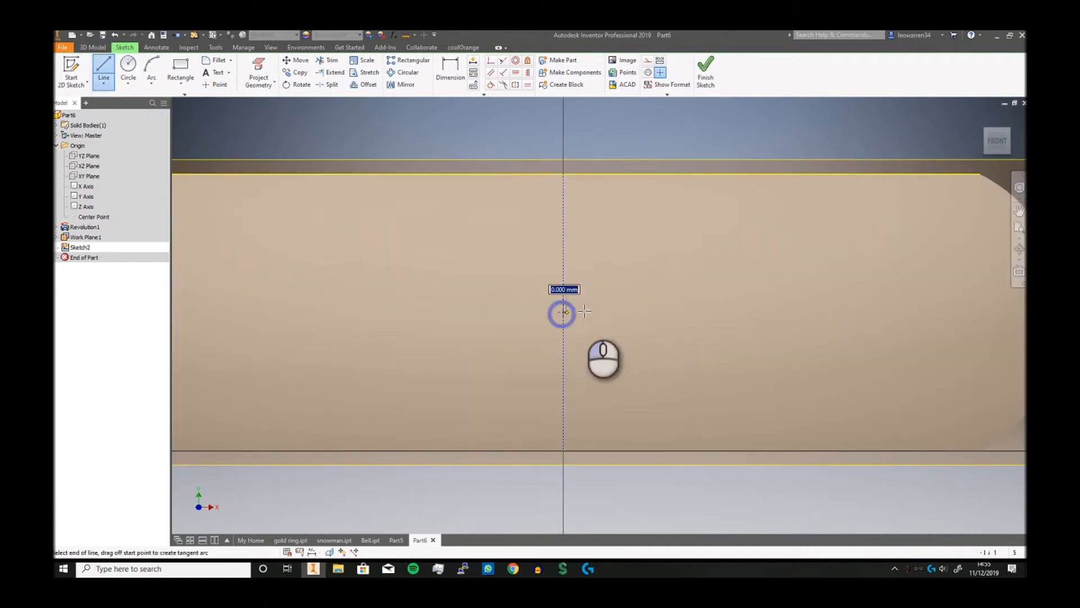
drag(561, 312, 632, 241)
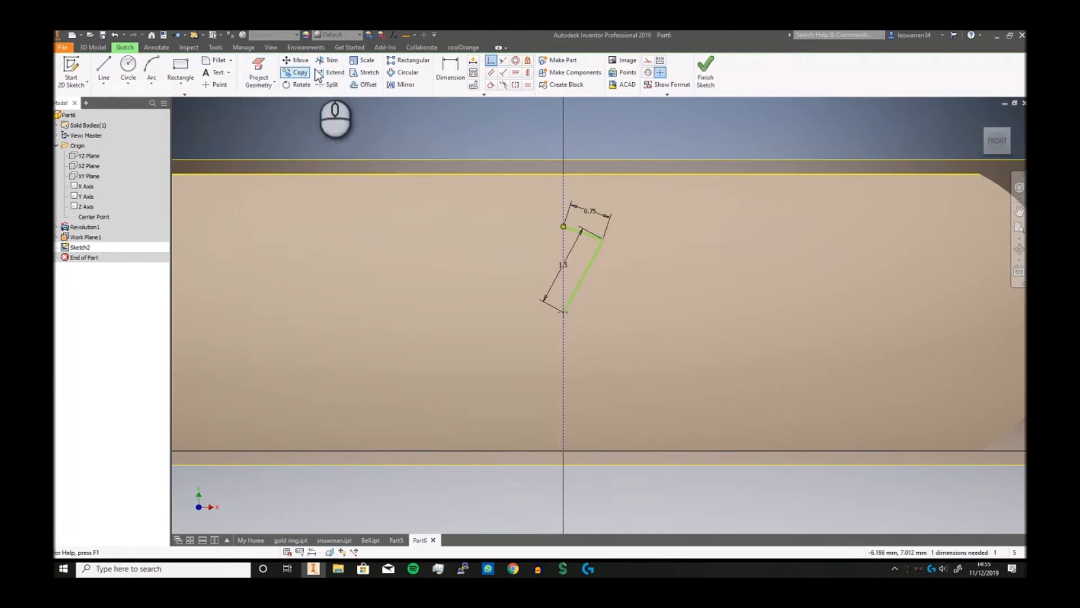
click(449, 71)
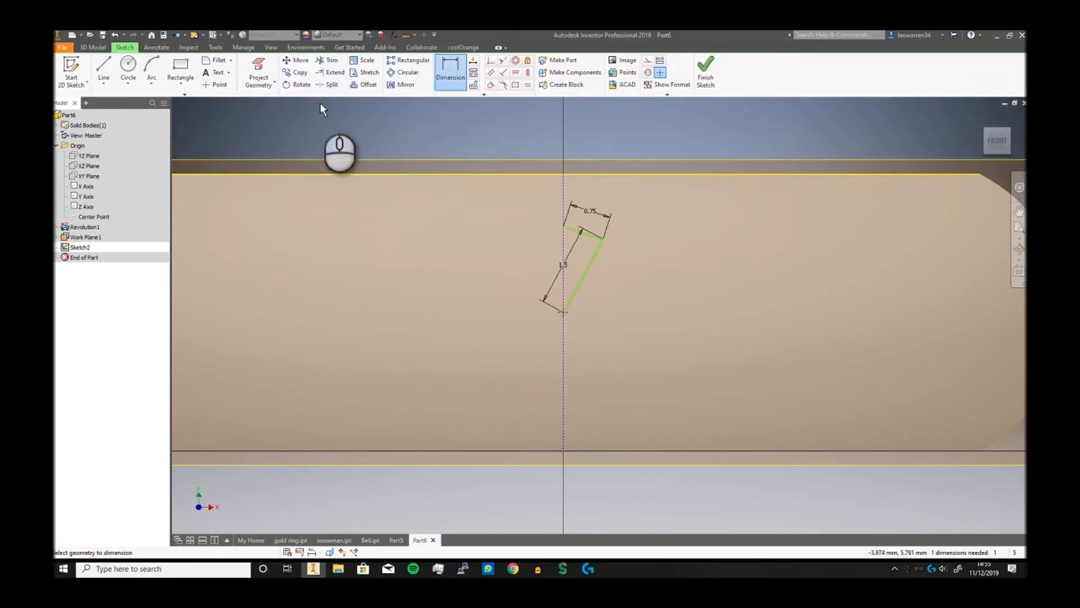
click(559, 286)
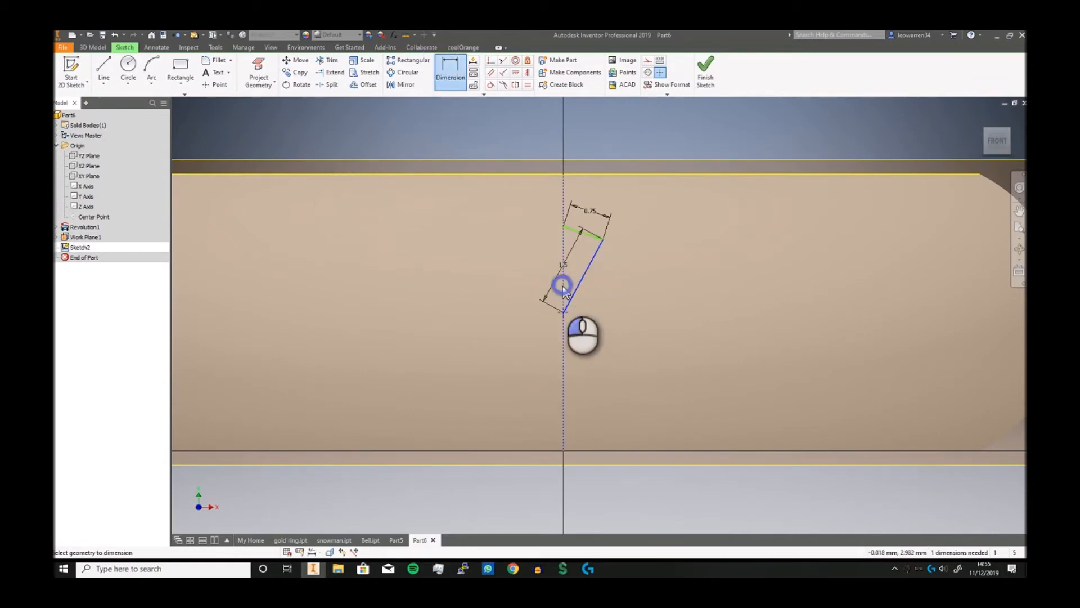
click(572, 276)
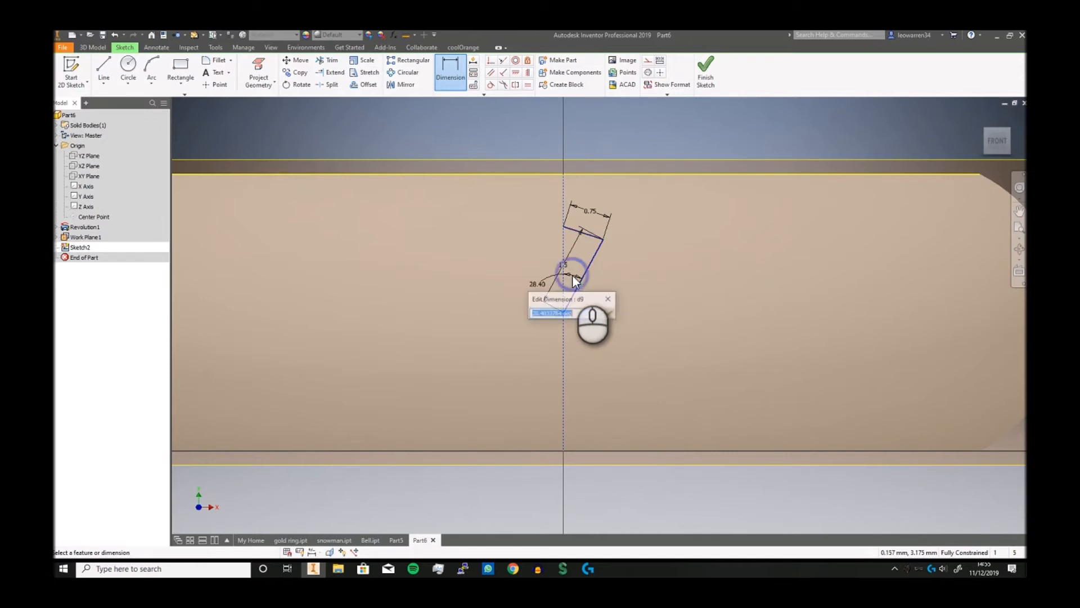
text(15)
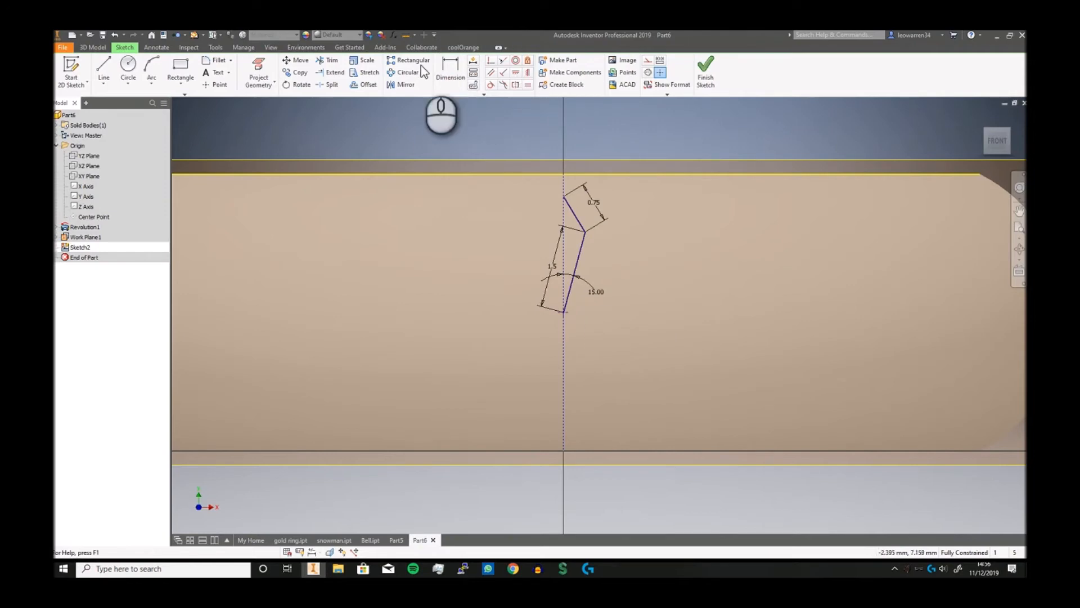
Mirror the two half-petal lines across the vertical axis into a closed diamond petal.
click(401, 84)
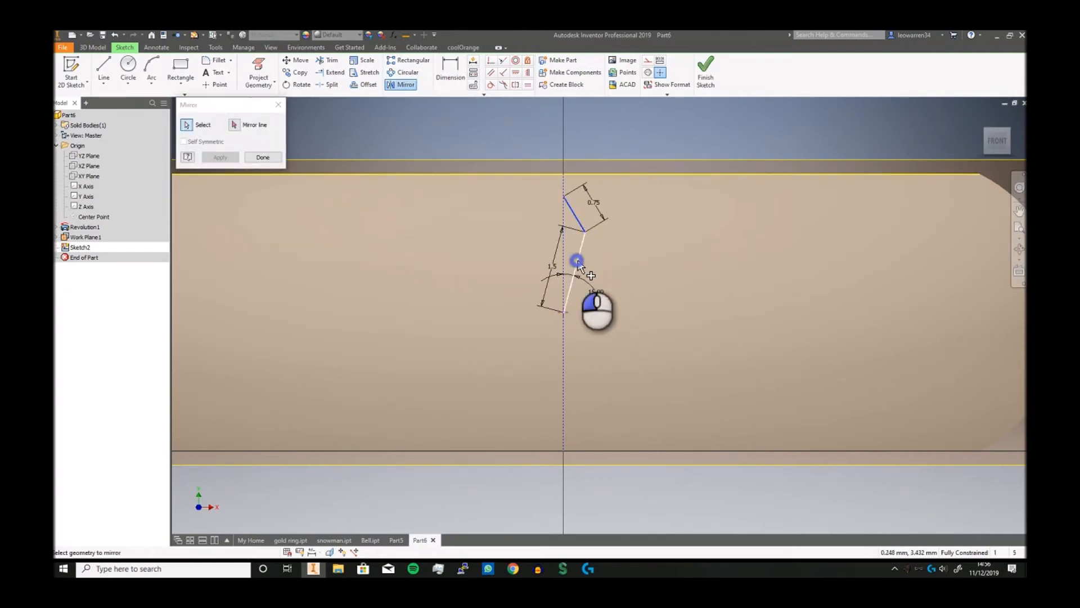
click(254, 124)
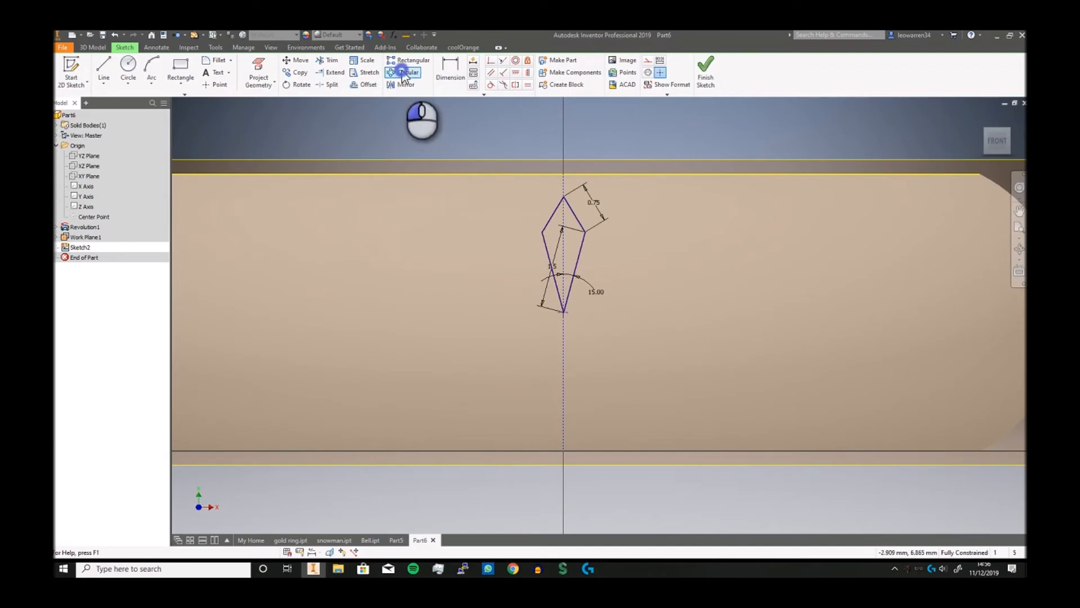
Circular-pattern the petal 360° around the centre point into an eight-petal snowflake.
click(404, 72)
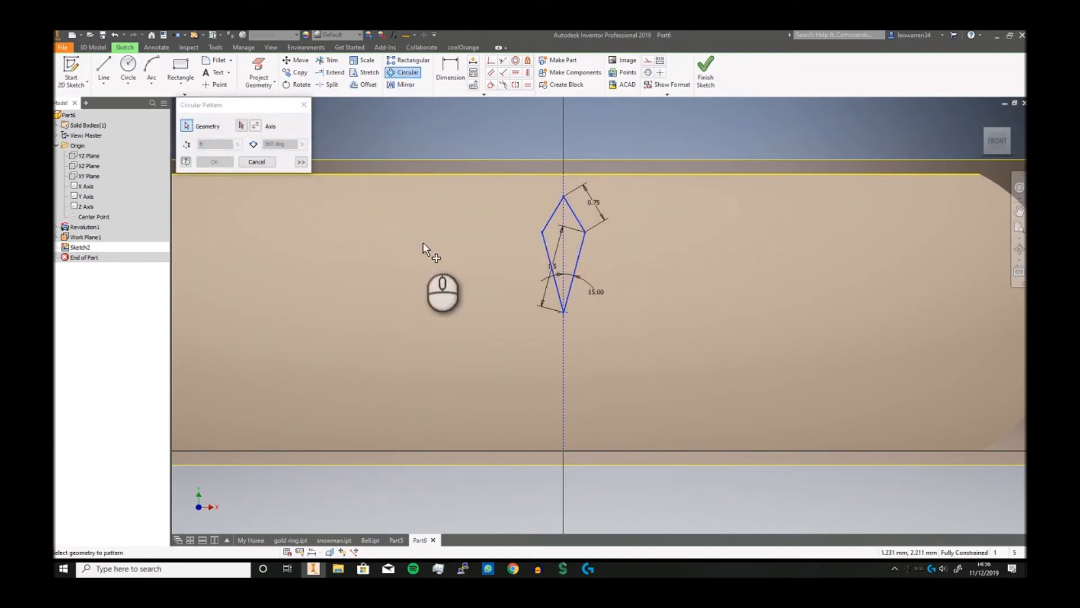
click(241, 126)
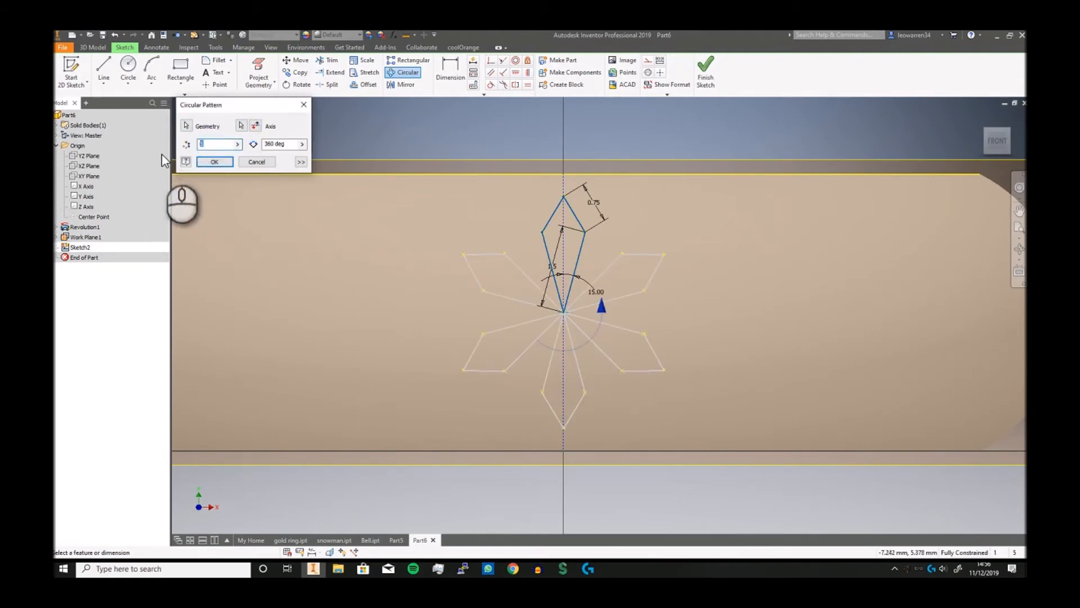
click(215, 161)
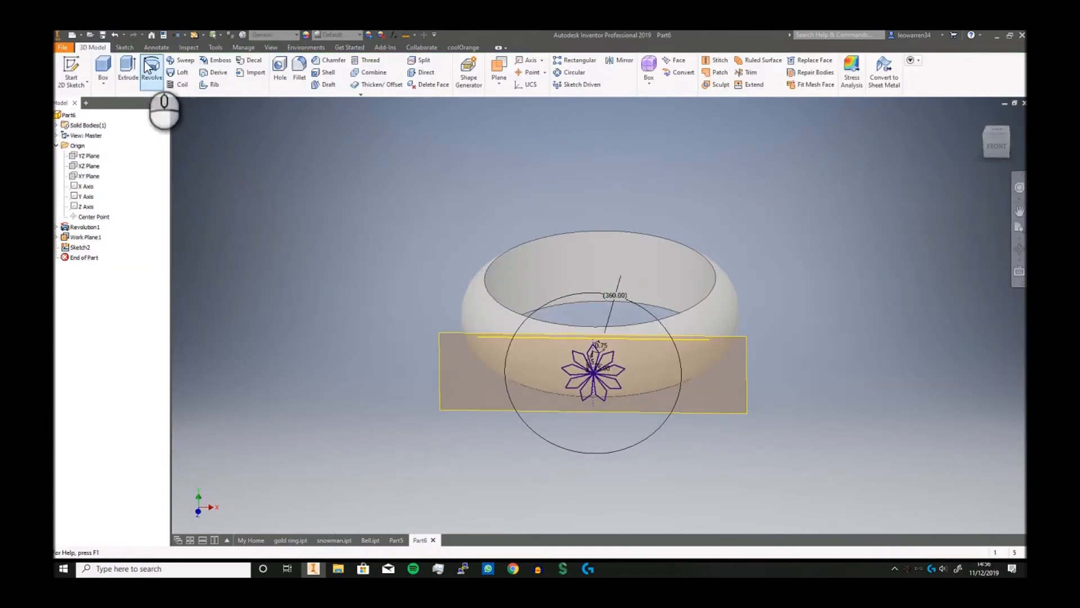
Extrude-cut the snowflake profile with To extents up to the band's inner face as Extrusion1.
click(127, 69)
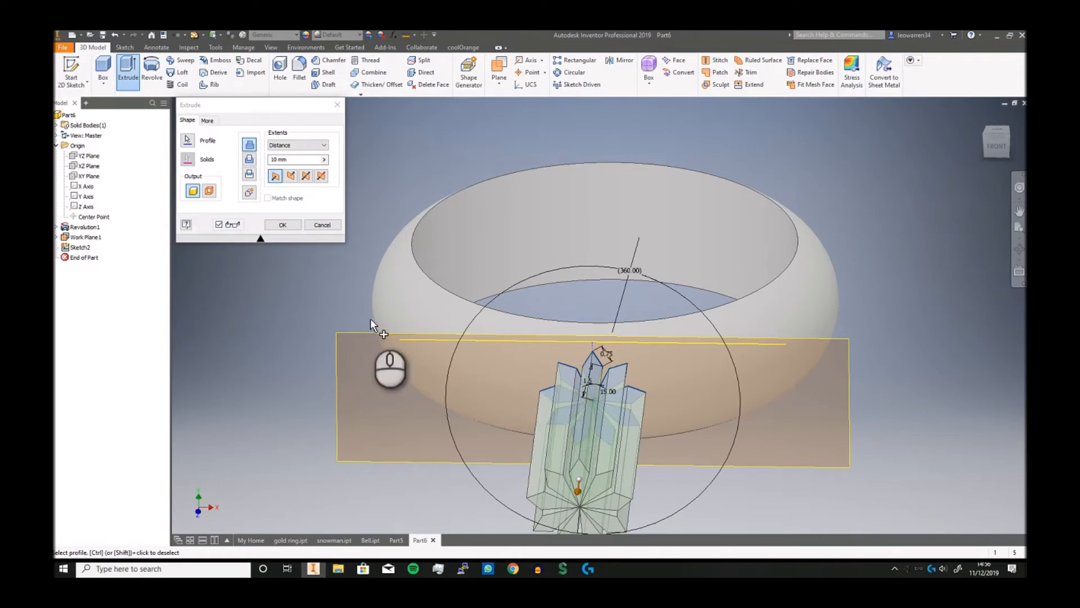
click(323, 145)
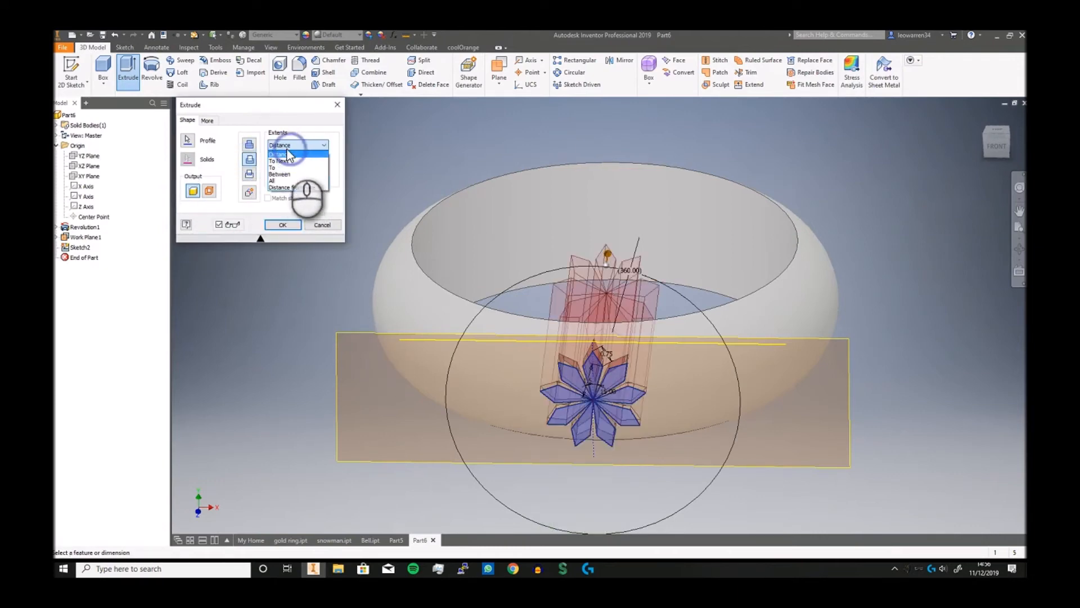
click(273, 167)
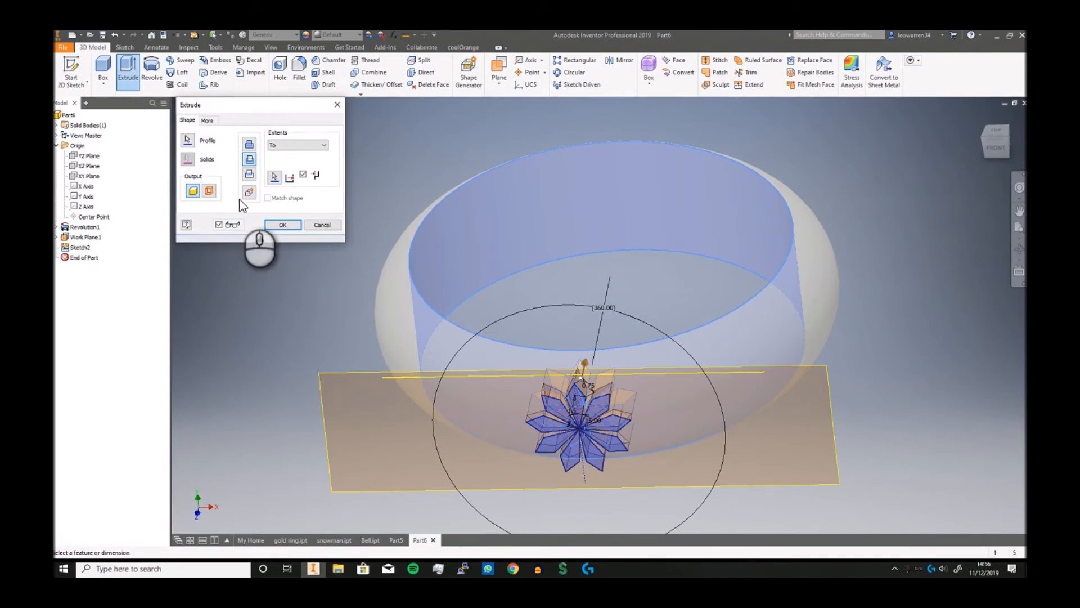
click(282, 224)
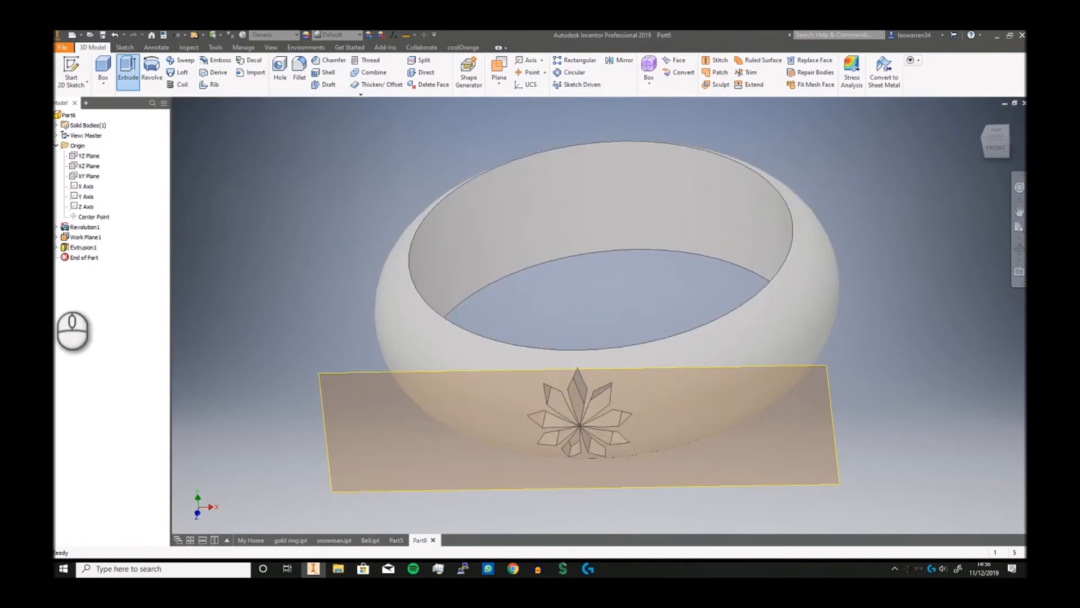
click(83, 236)
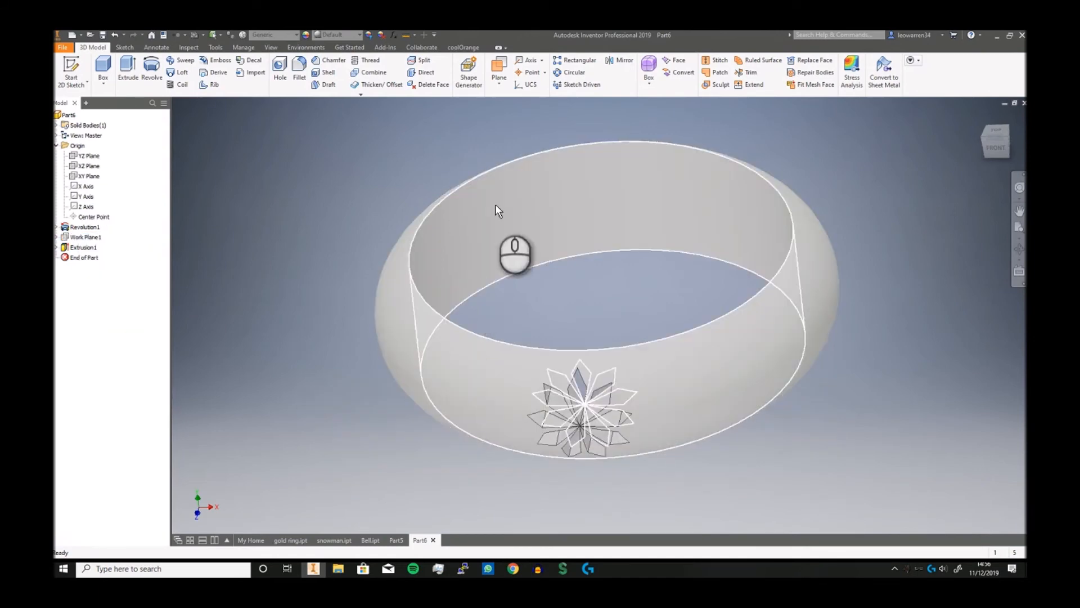
Start a fillet and select the petal tip and lower snowflake cut-out edges.
click(299, 67)
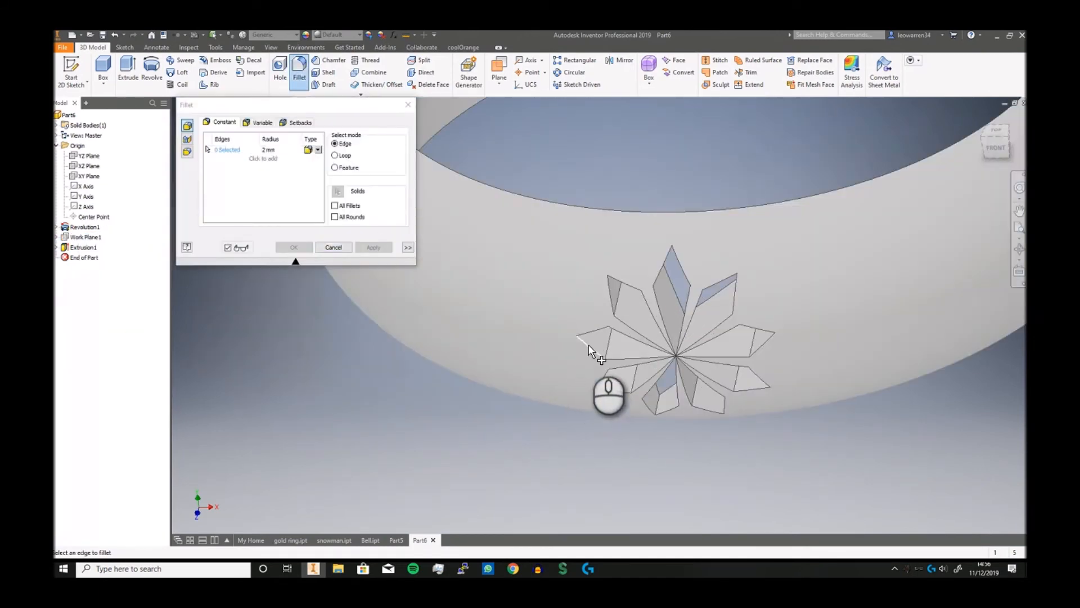
click(582, 350)
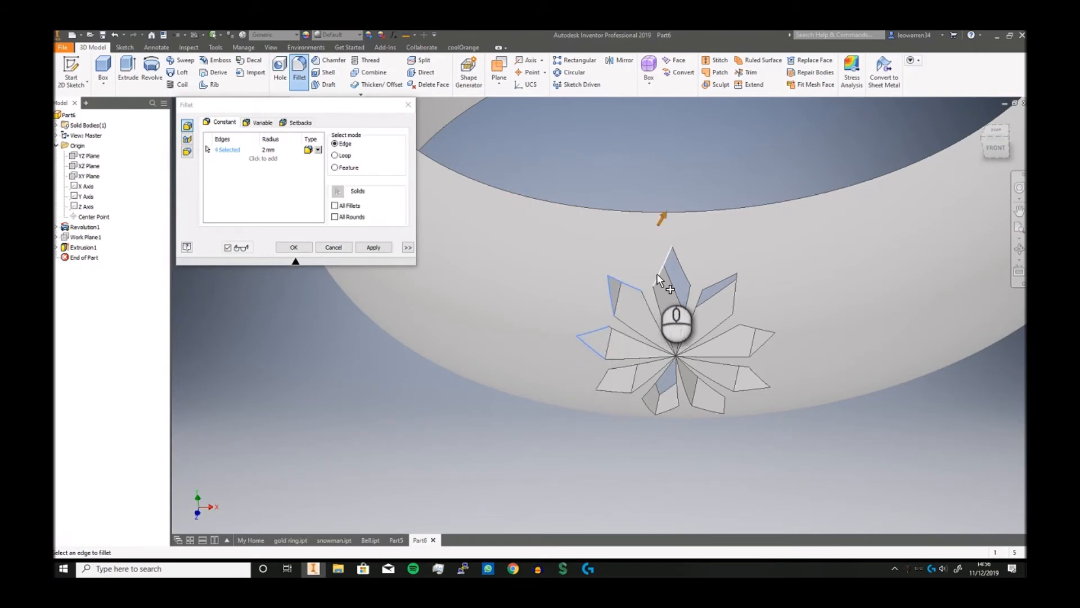
click(719, 282)
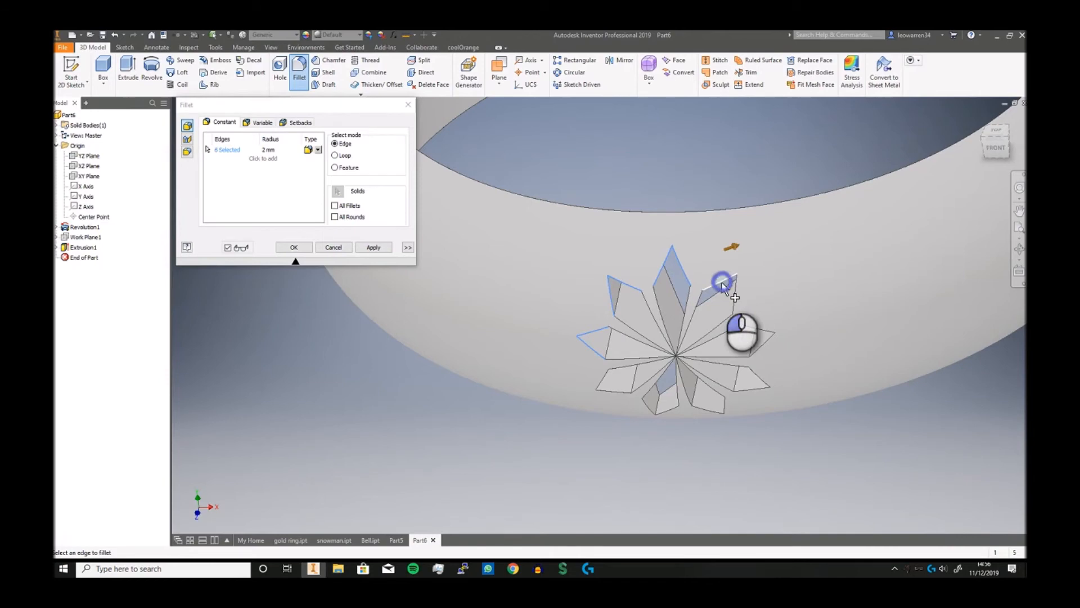
click(720, 286)
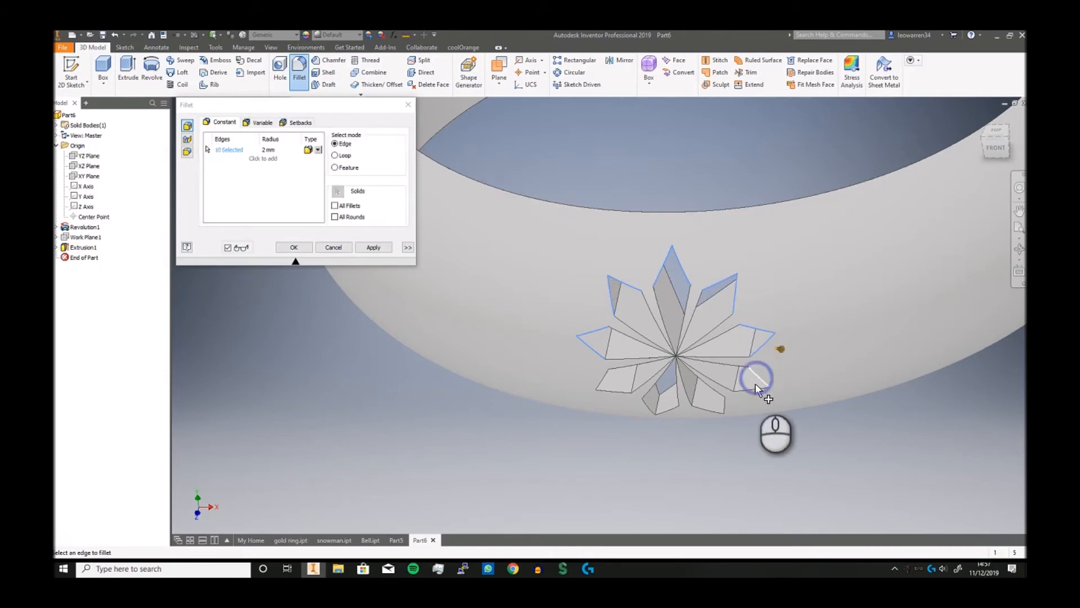
click(755, 377)
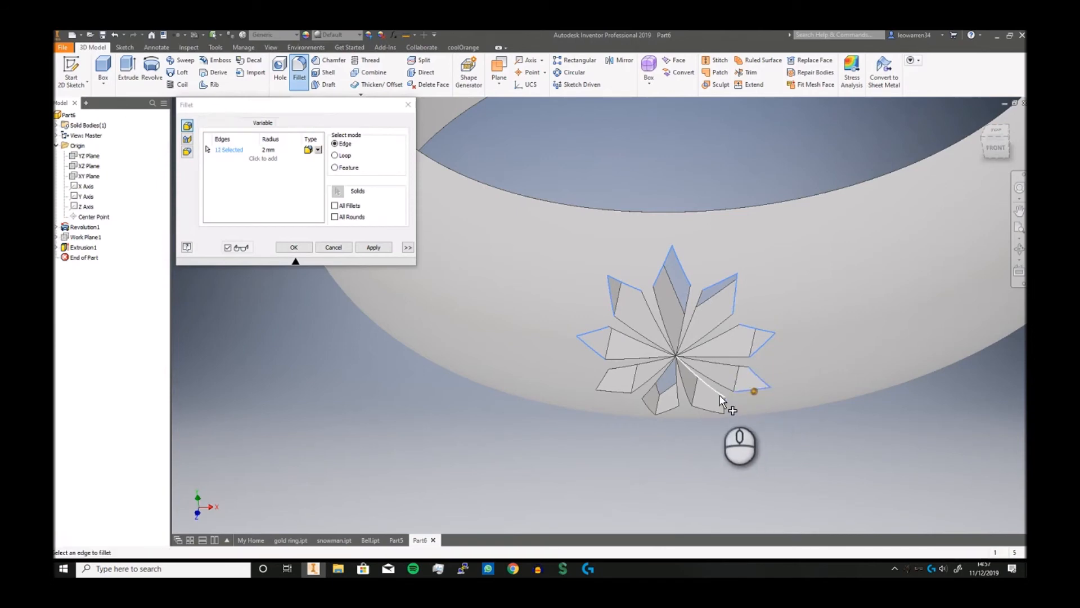
click(669, 408)
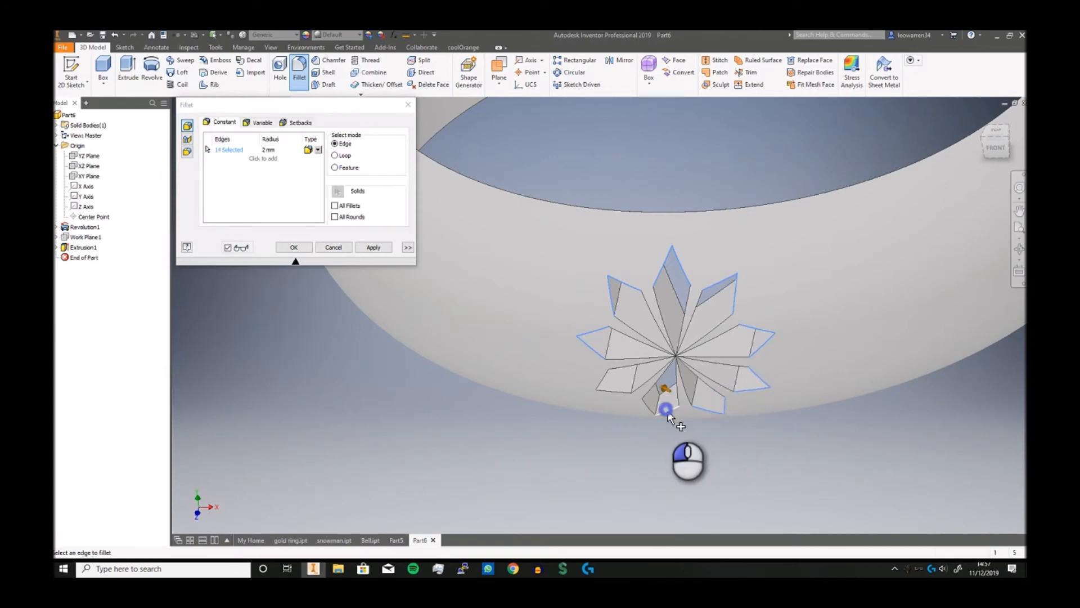
click(618, 395)
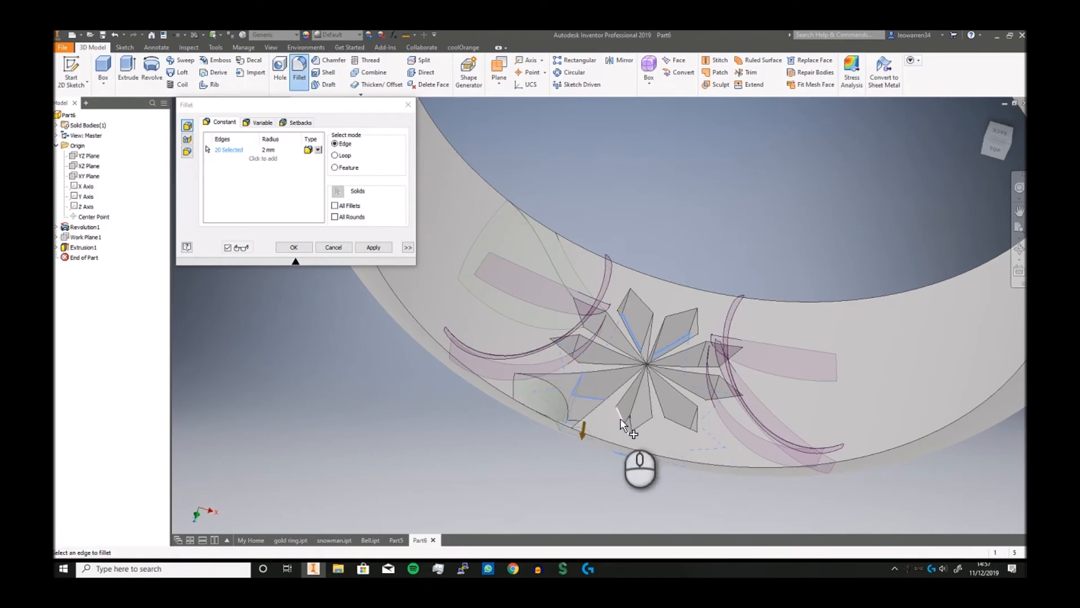
click(639, 441)
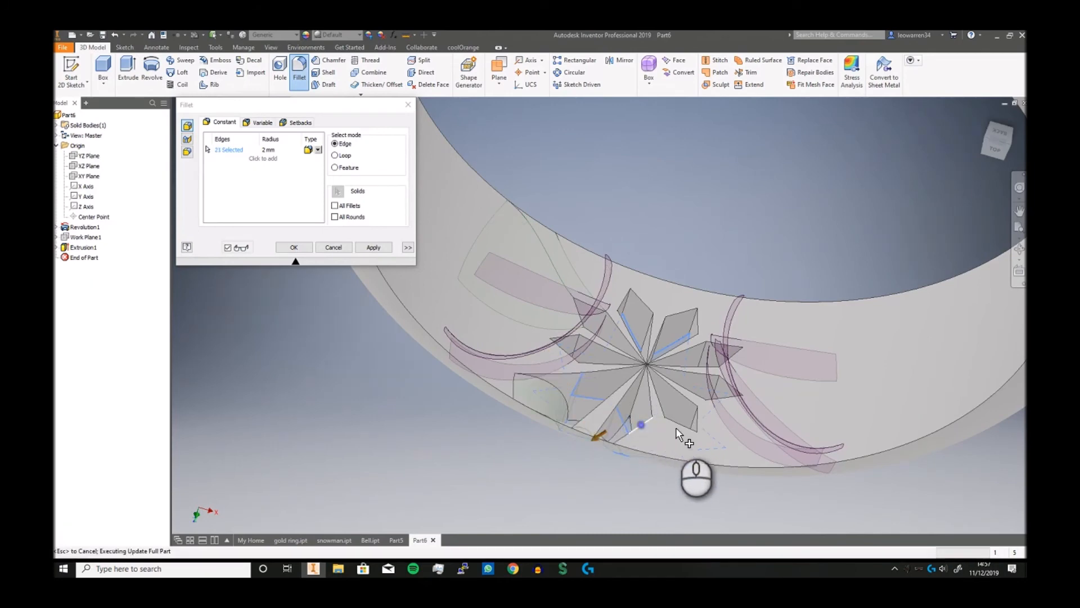
click(640, 424)
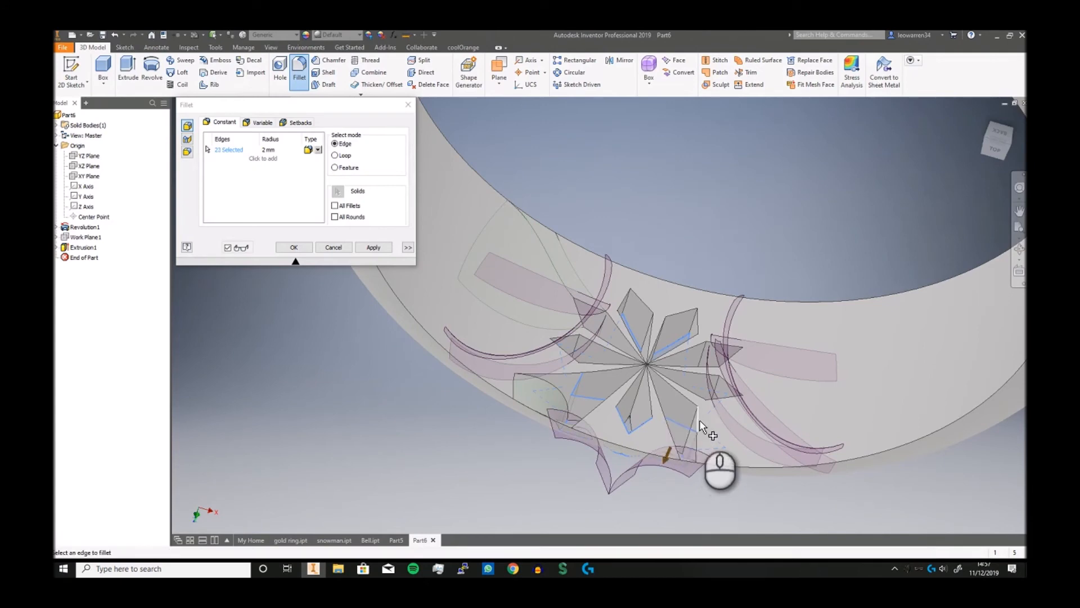
Add the remaining right, upper and left snowflake edges and apply the 0.05 mm Fillet1.
click(725, 401)
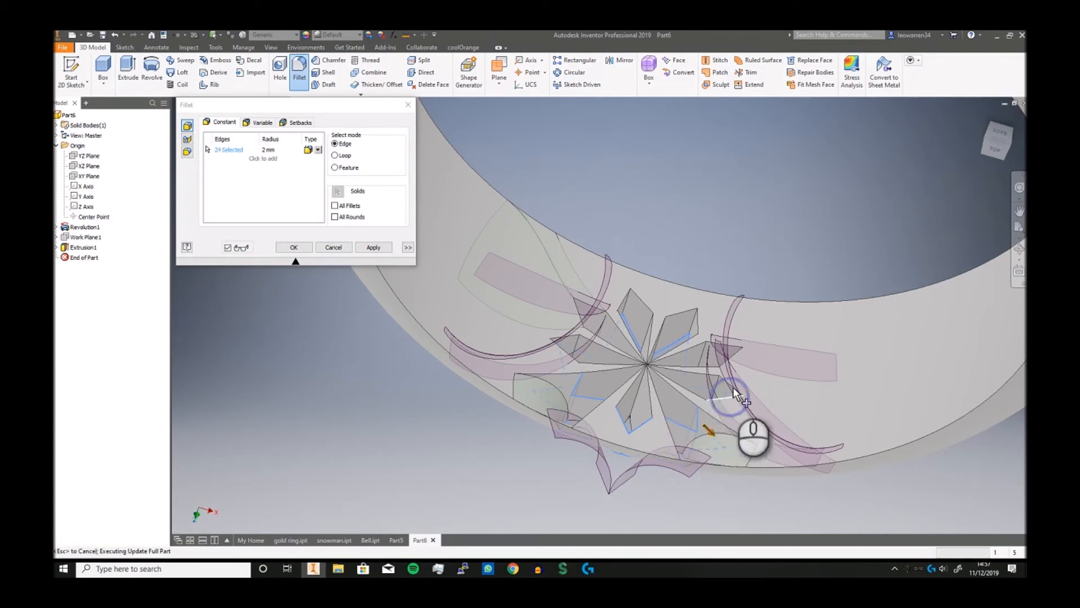
click(735, 394)
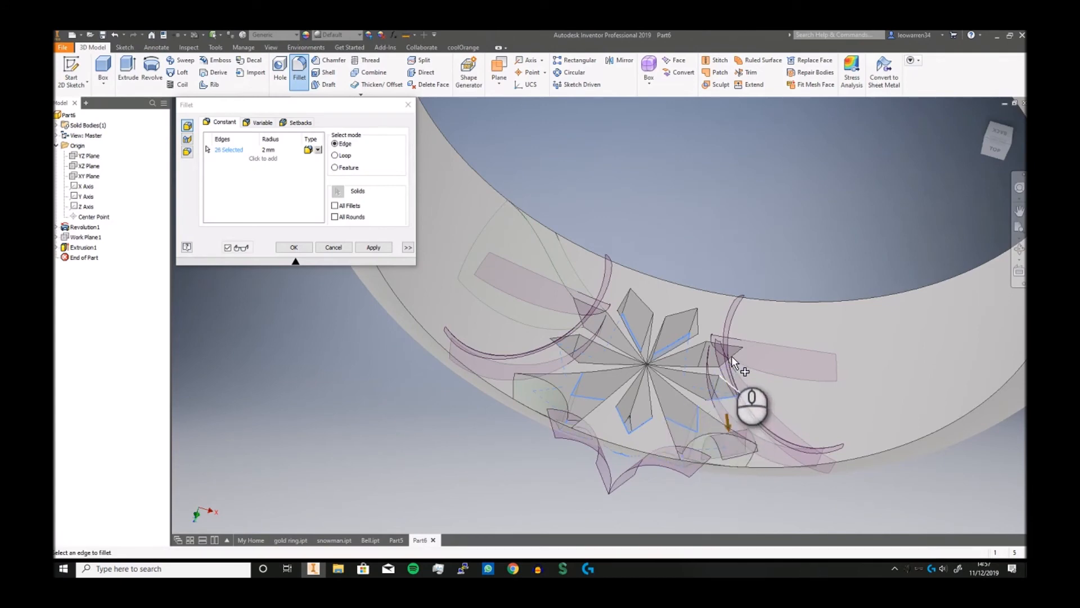
click(723, 340)
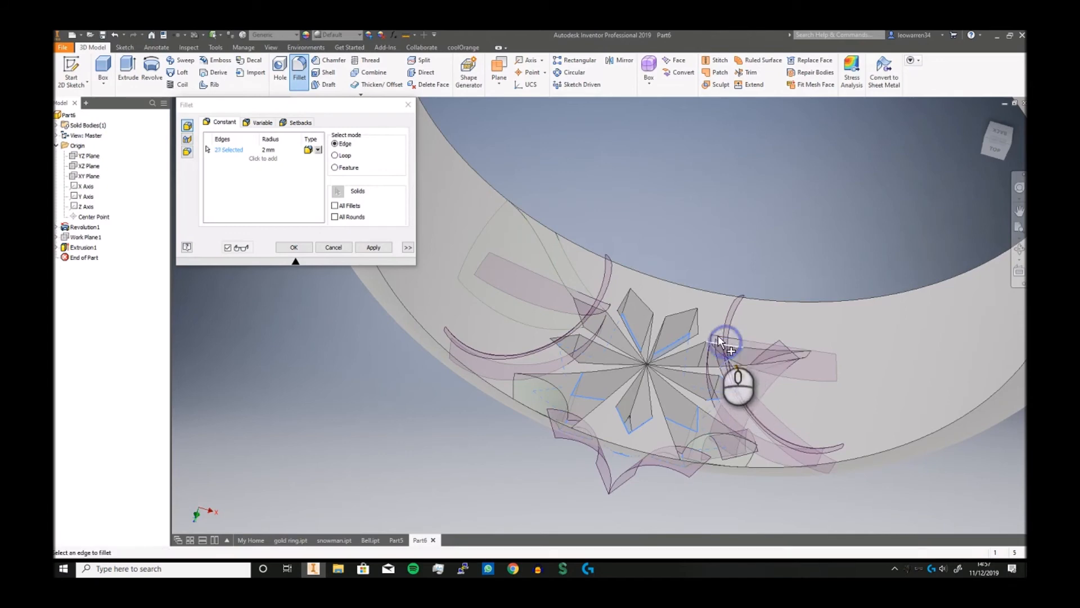
click(722, 342)
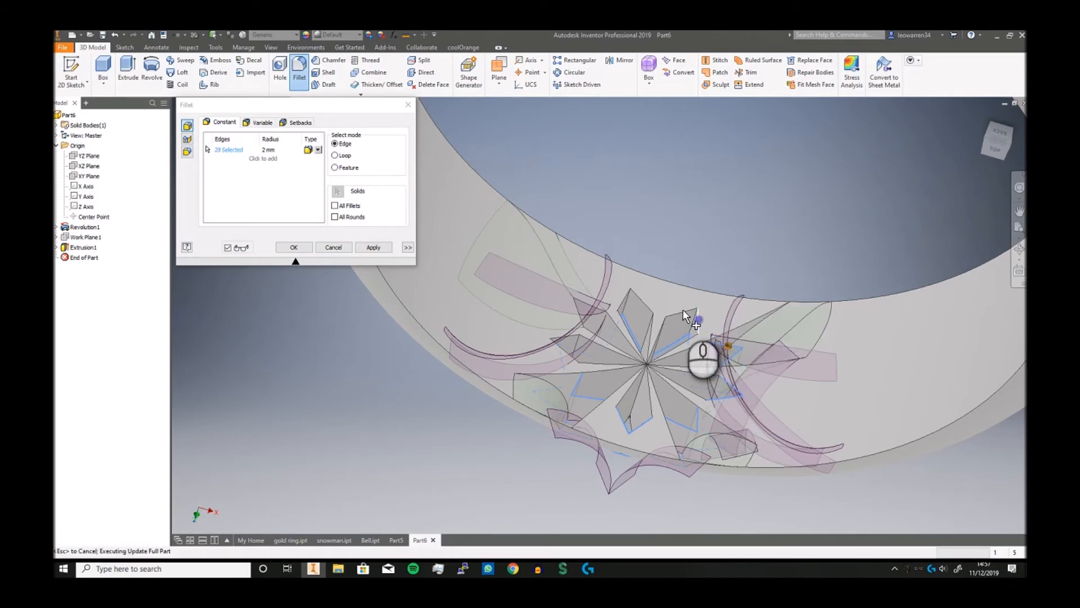
click(687, 320)
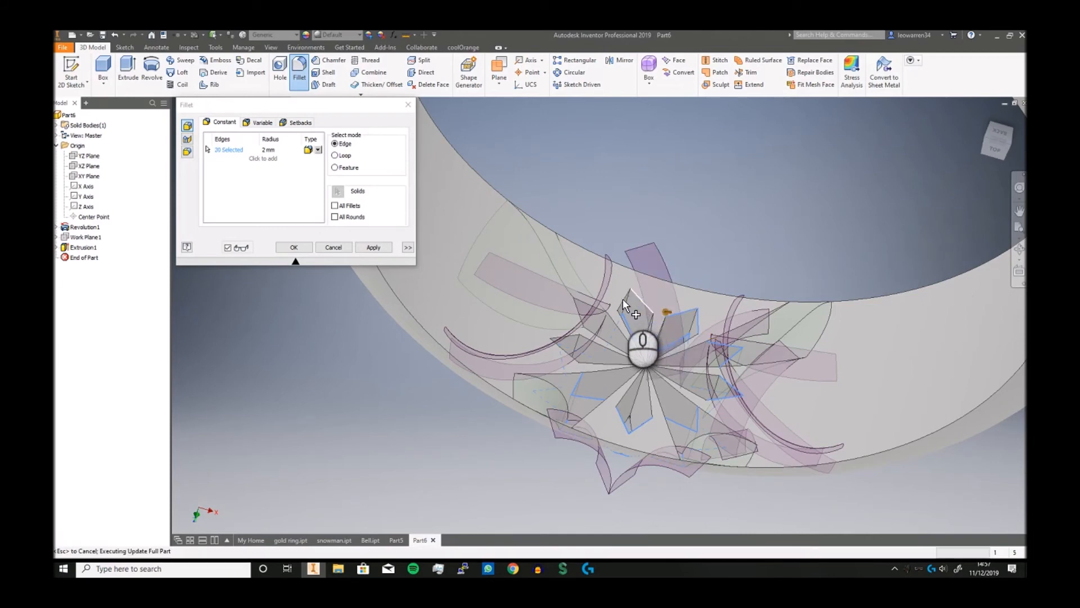
click(627, 302)
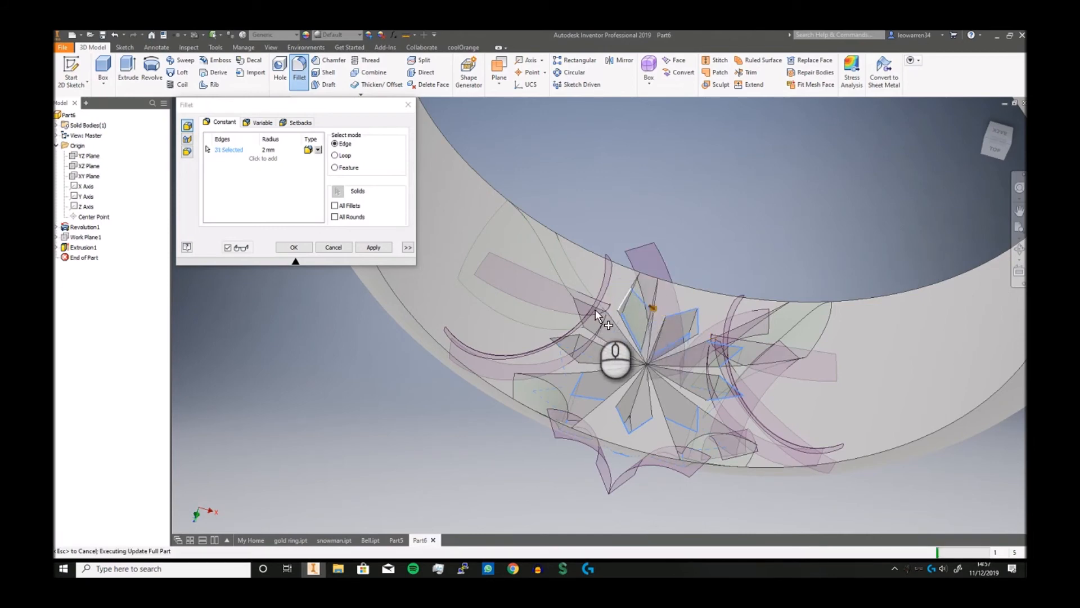
click(581, 317)
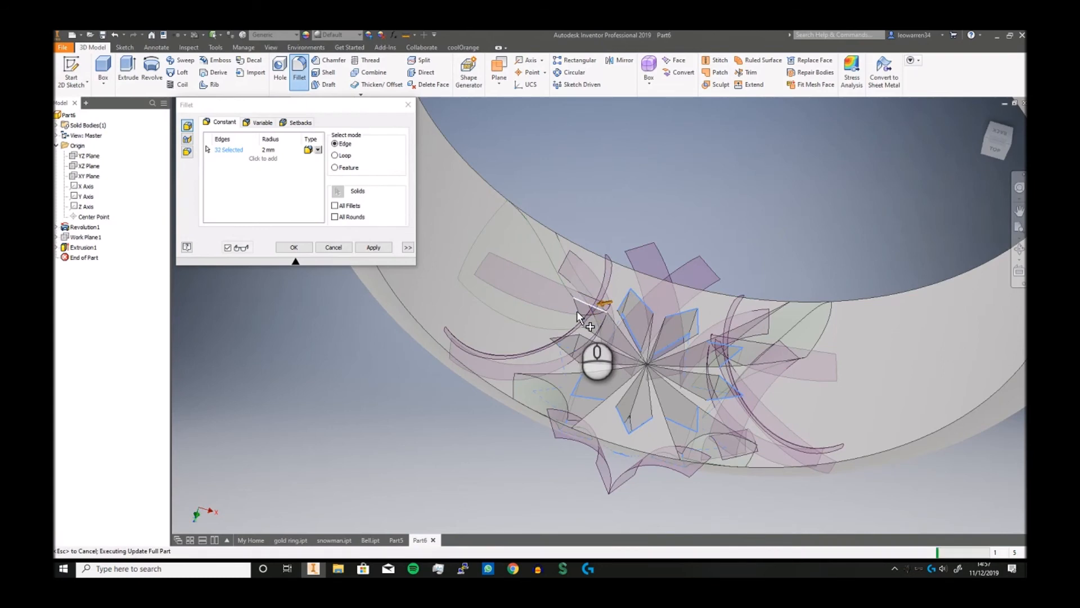
mouse_move(562, 344)
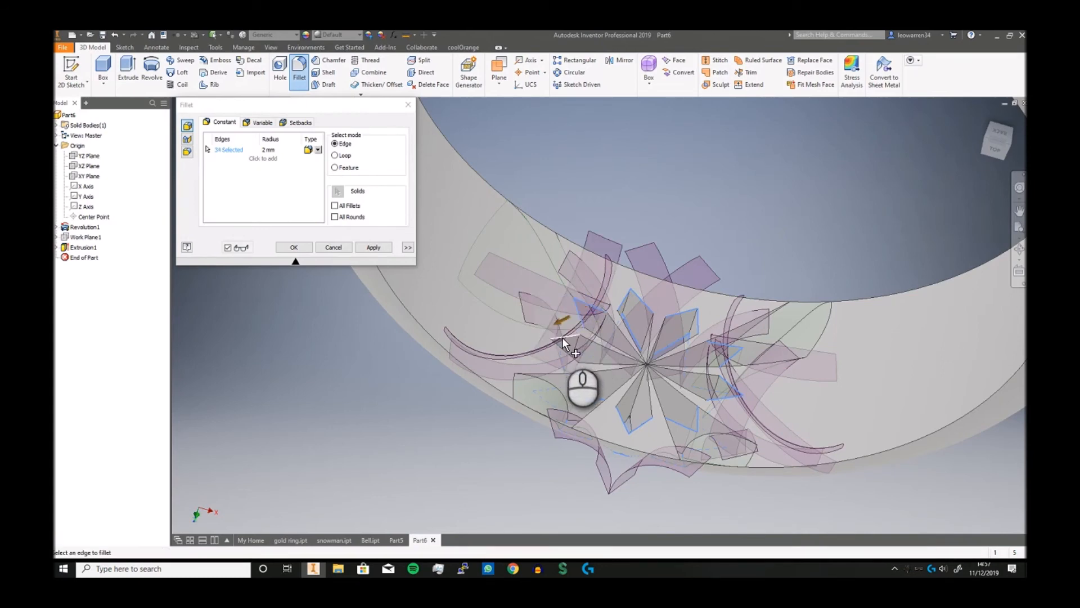
click(563, 346)
text(0.05)
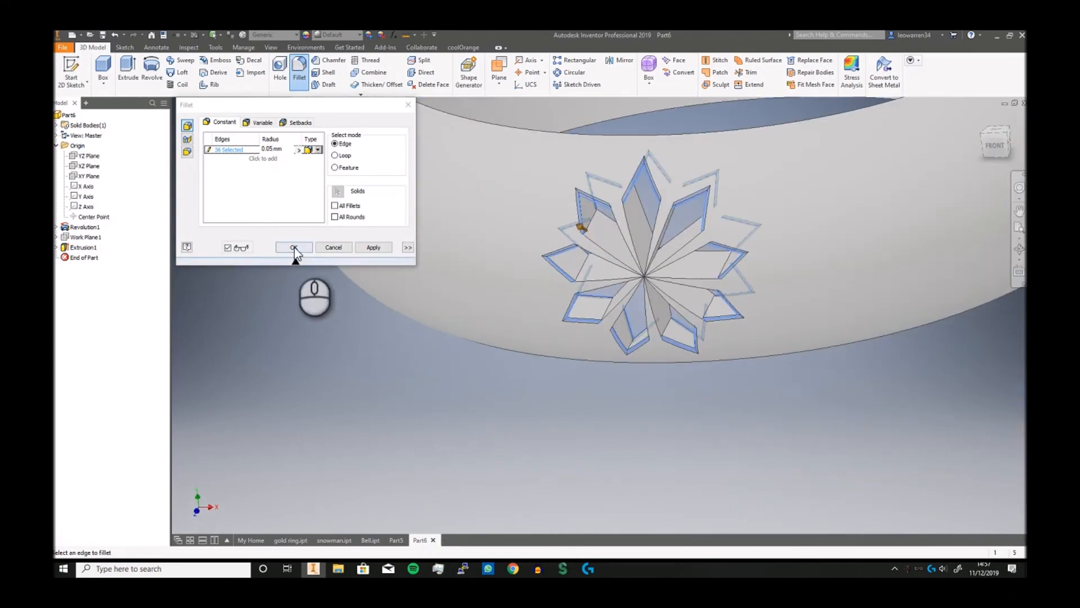
click(294, 247)
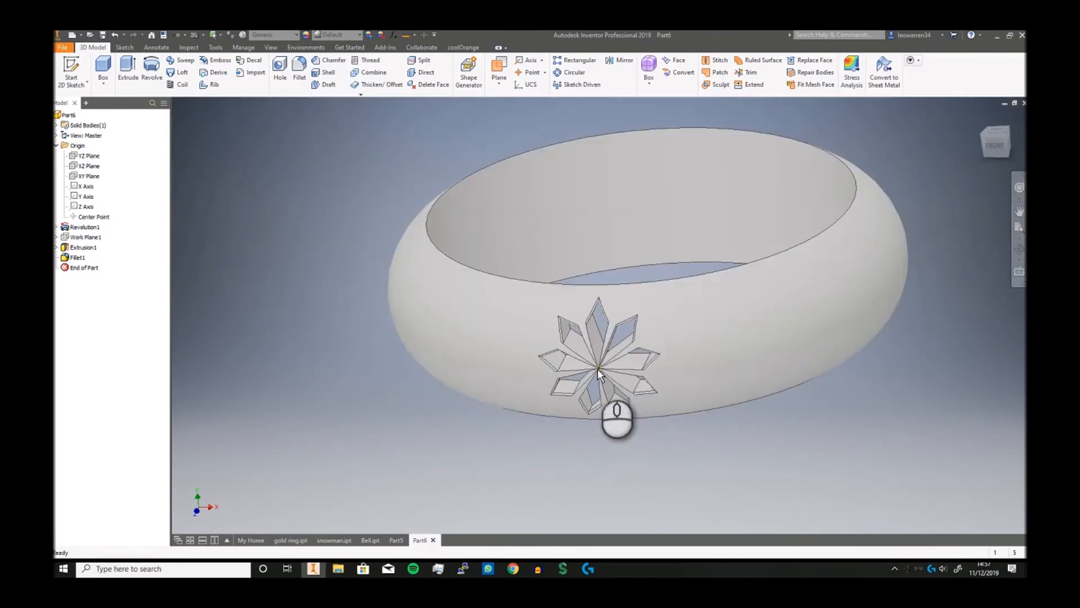
Circular-pattern Extrusion1 and Fillet1 nine times over 360 deg around the ring axis.
click(573, 72)
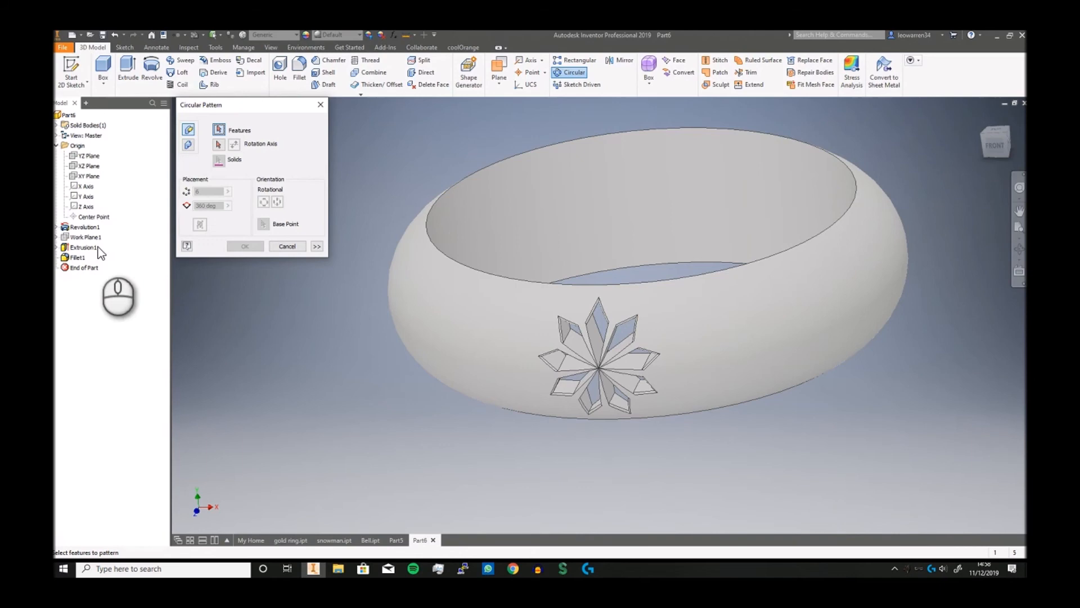
click(76, 257)
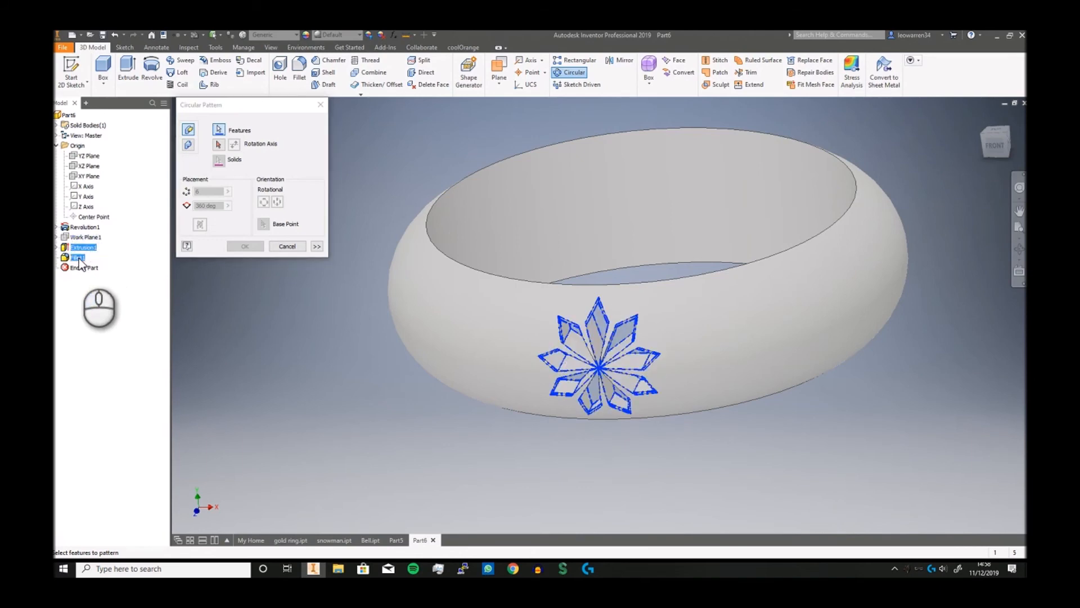
click(218, 145)
text(9)
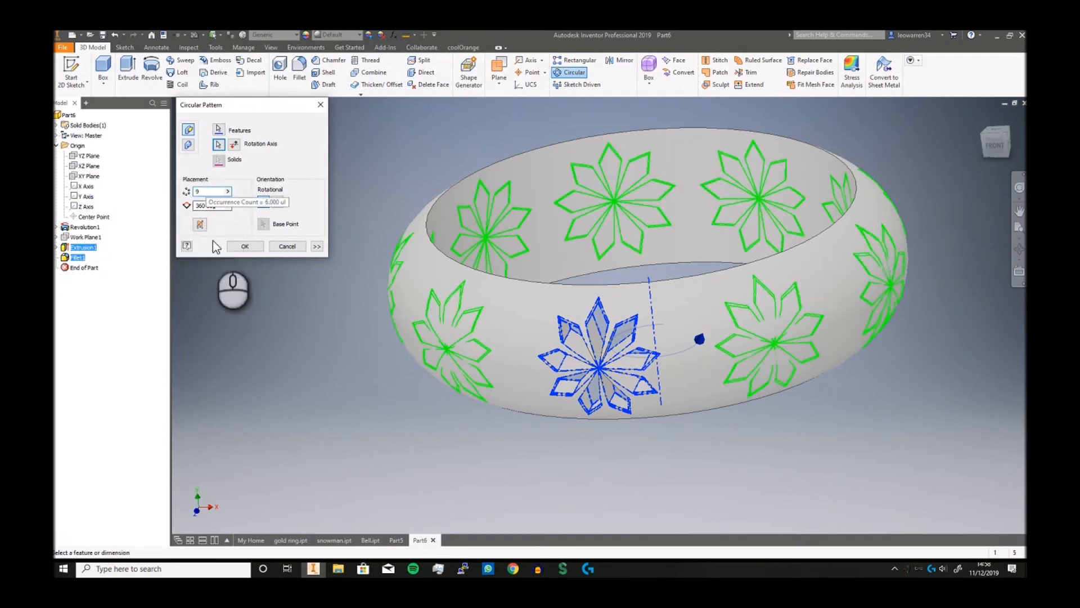
click(245, 246)
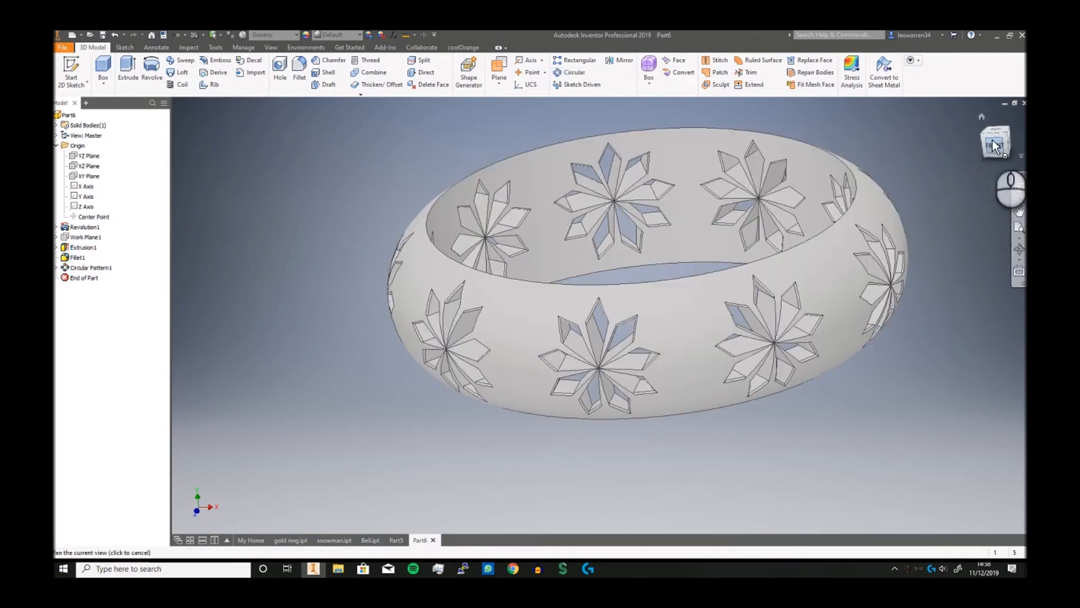
Assign Gold material to the ring and switch to the finished gold ring.ipt document.
click(295, 35)
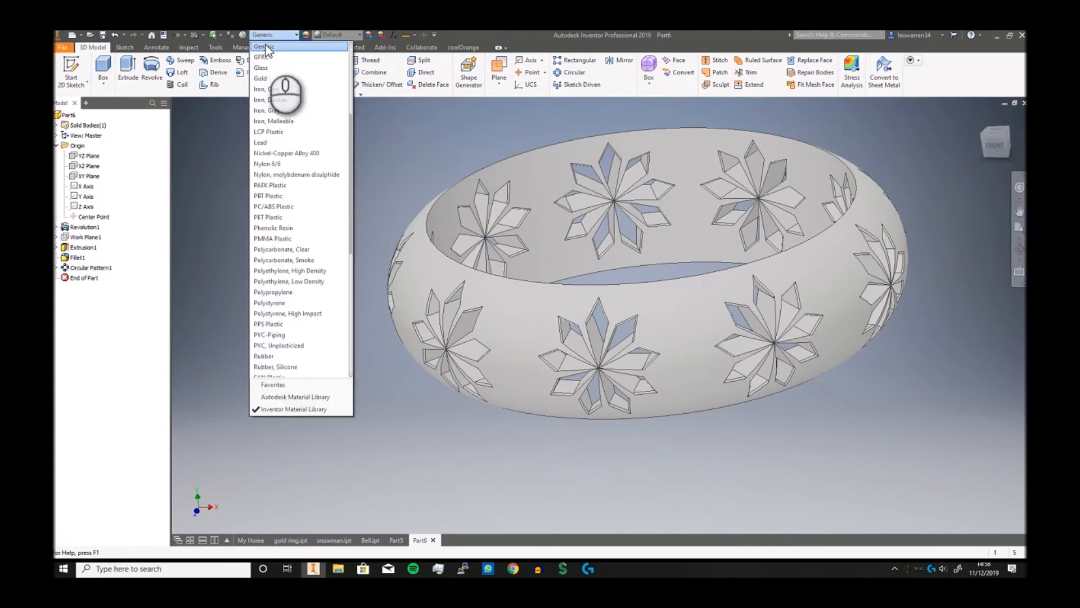
click(260, 78)
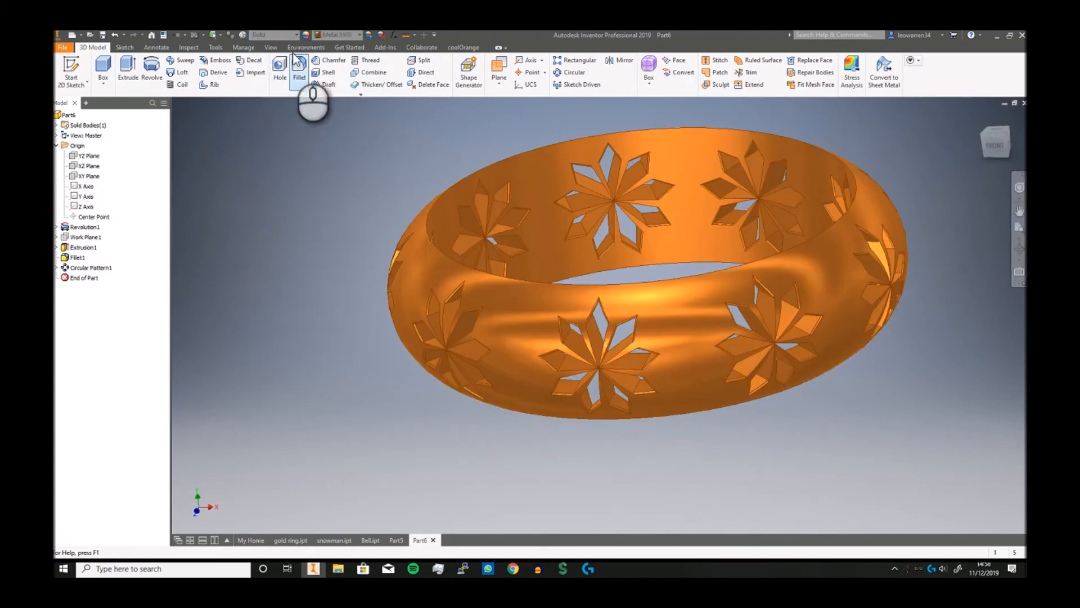
click(296, 34)
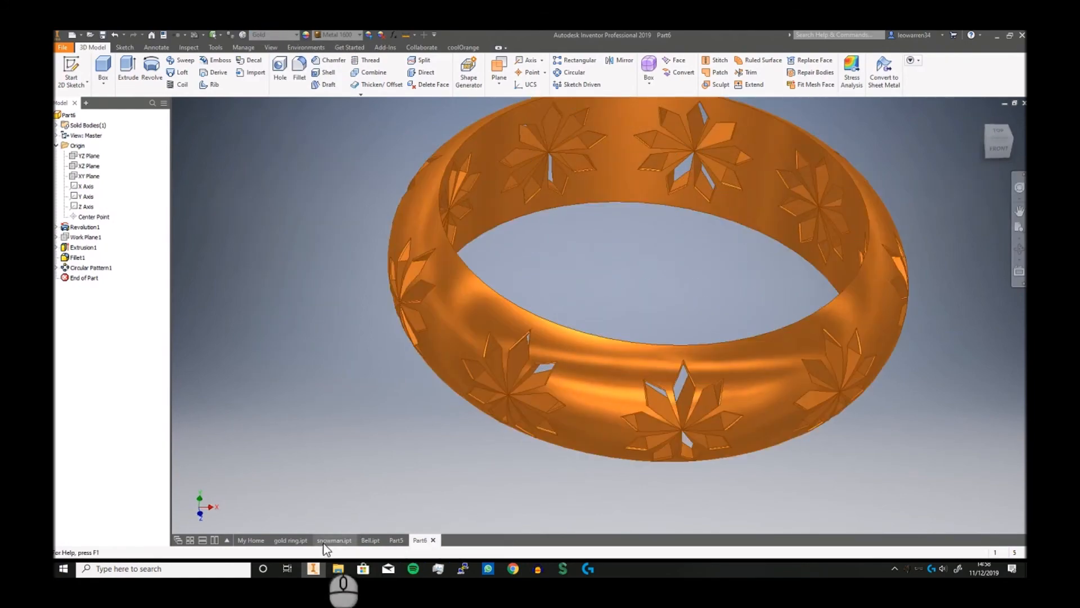
click(289, 540)
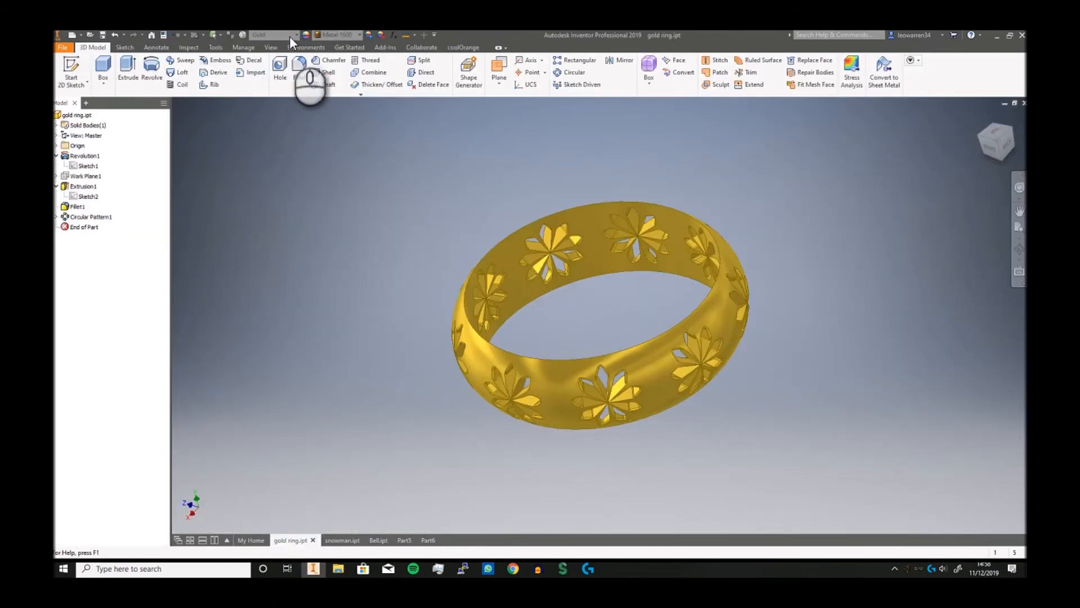
mouse_move(475, 470)
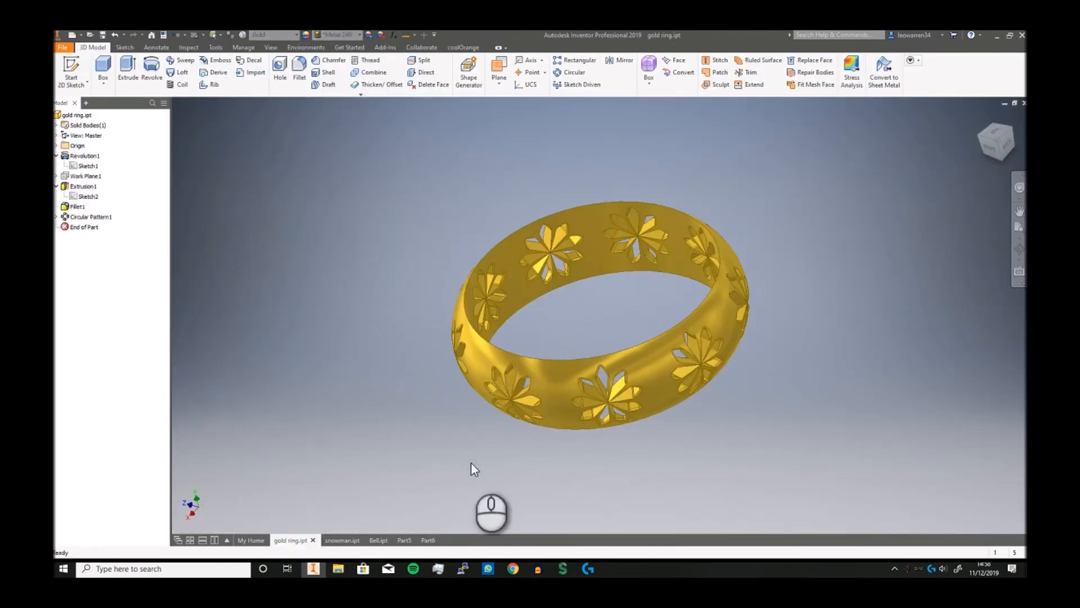